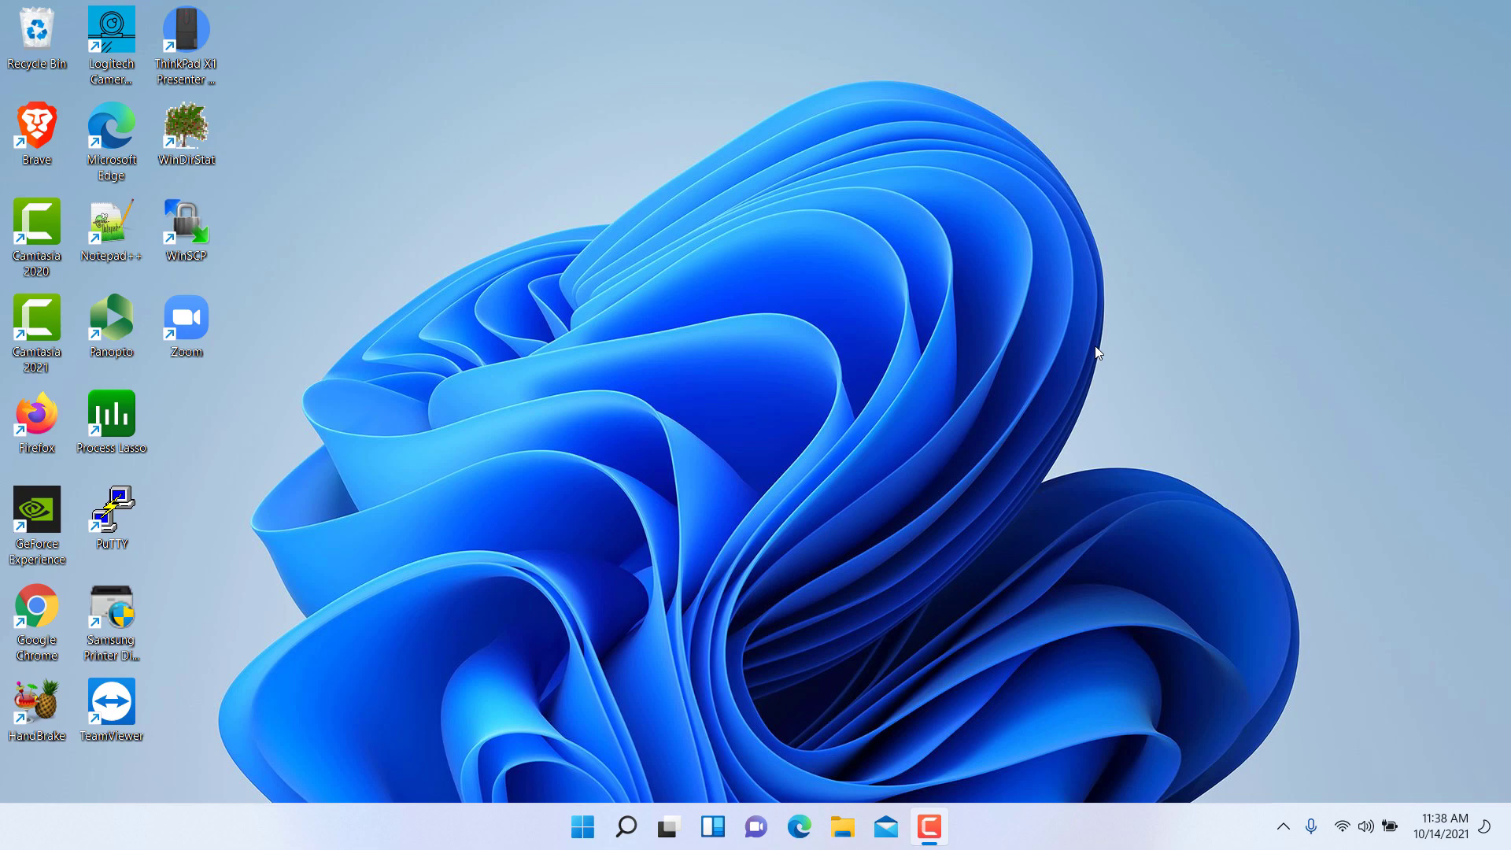
{"action": "mouse_move", "coordinate": [872, 809]}
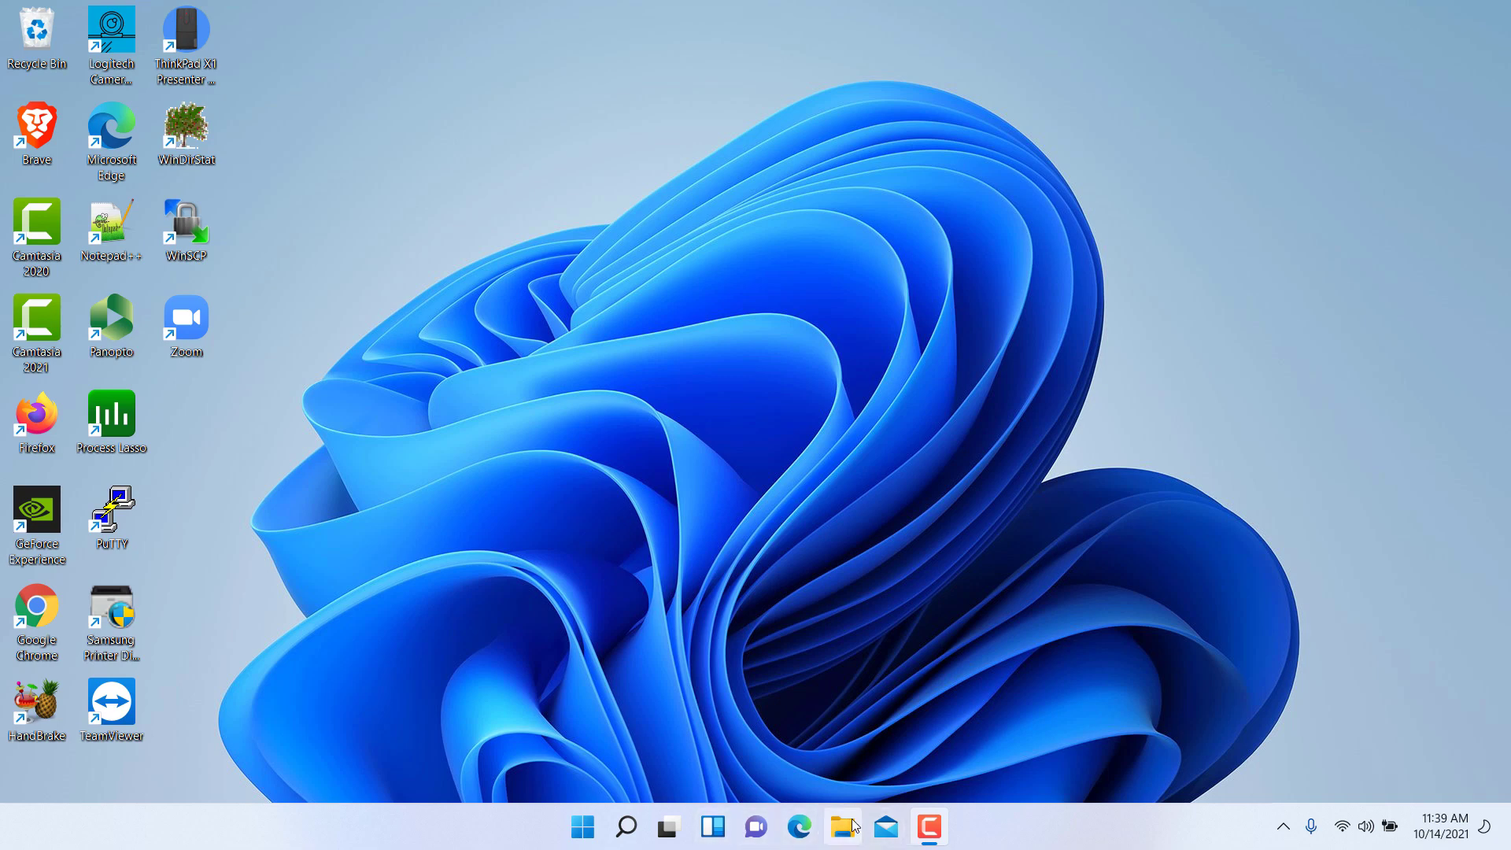
{"action": "mouse_move", "coordinate": [819, 827]}
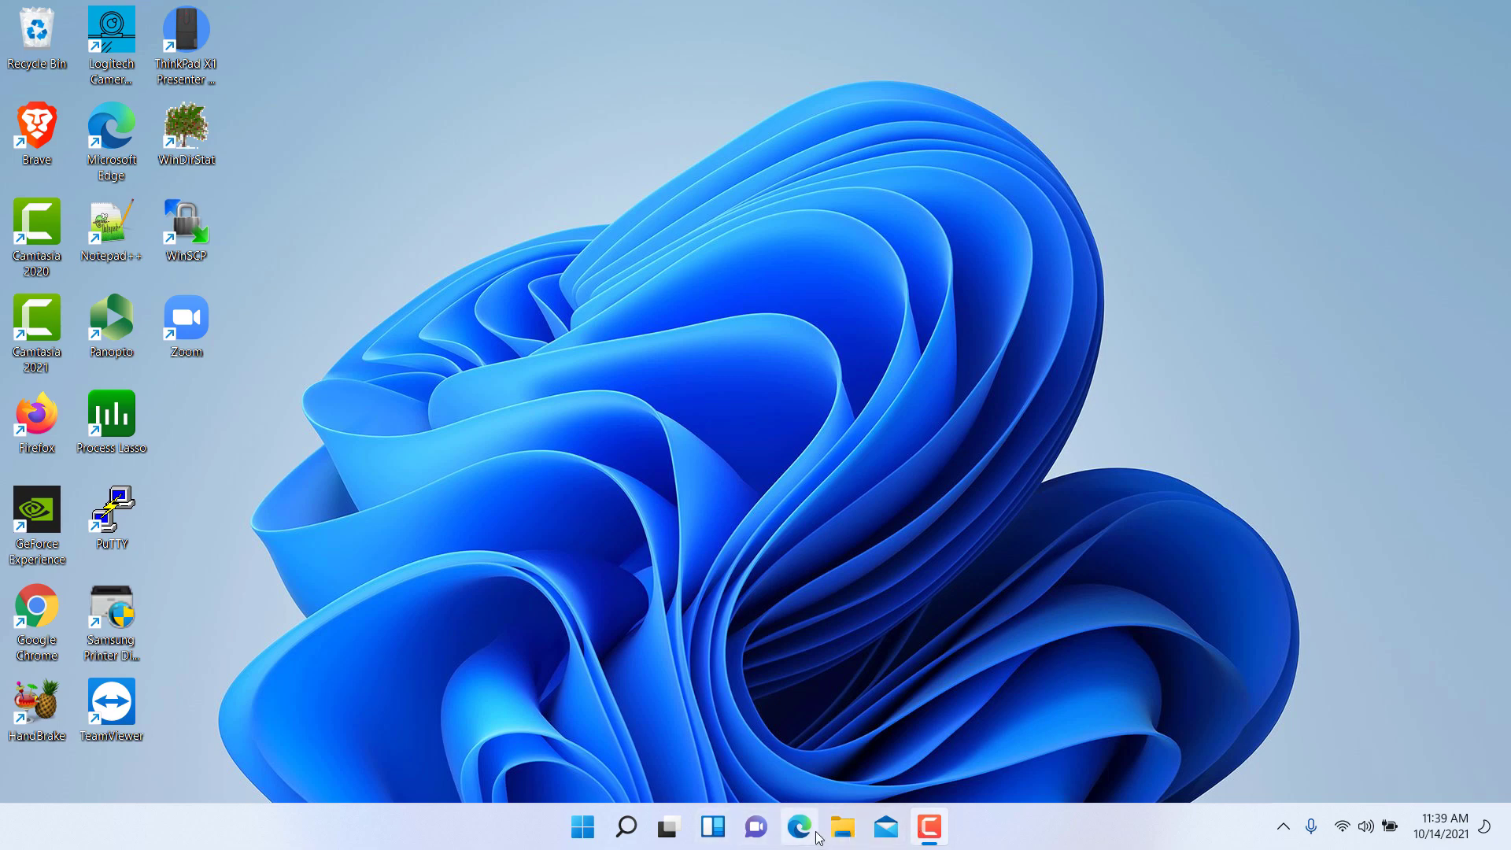
- Launch Microsoft Edge from the Start menu's pinned apps
{"action": "left_click", "coordinate": [776, 826]}
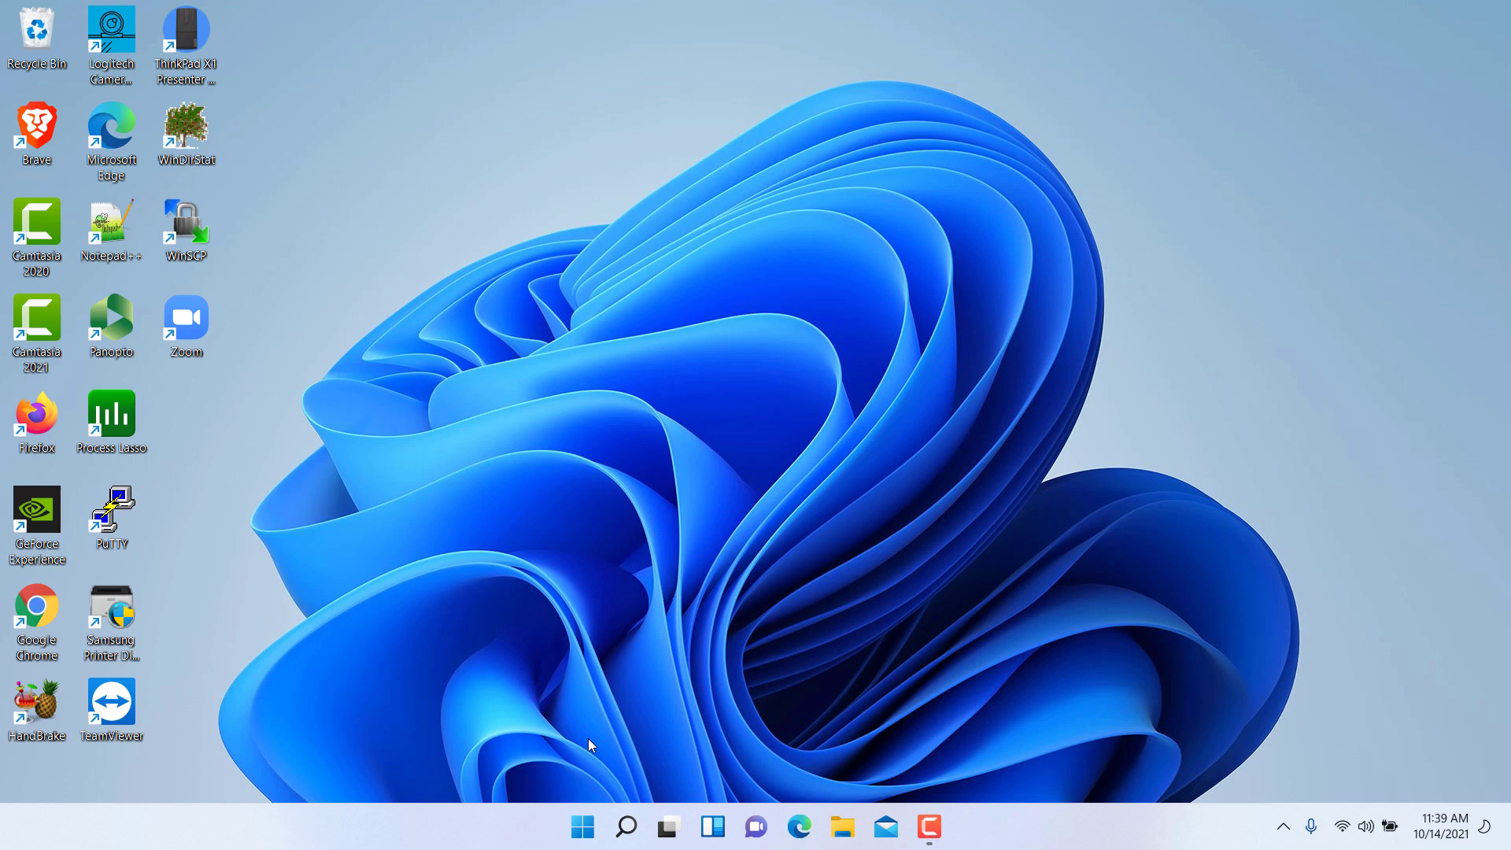
{"action": "mouse_move", "coordinate": [582, 826]}
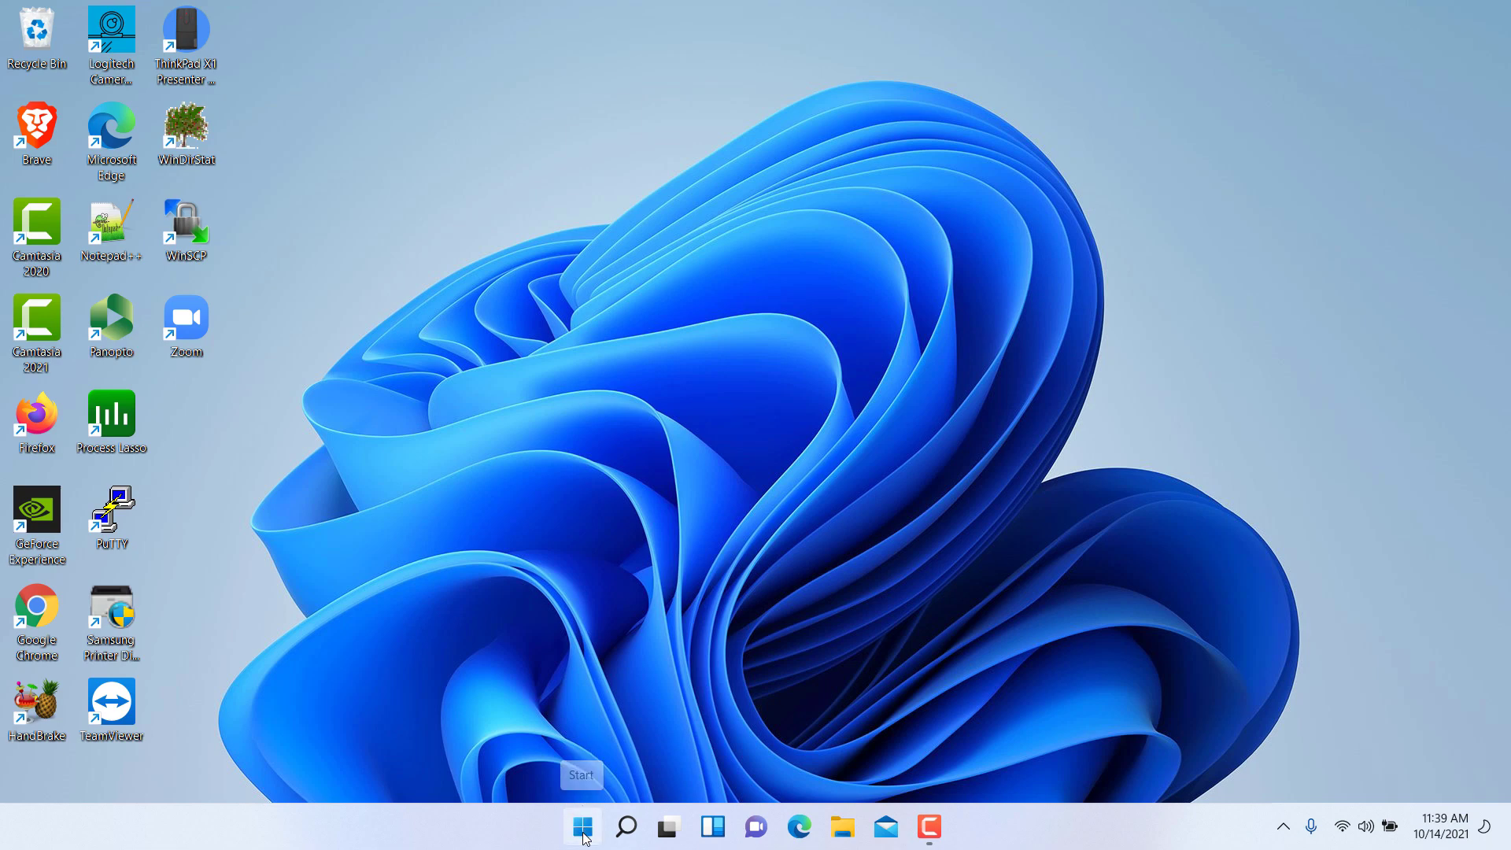
{"action": "left_click", "coordinate": [580, 826]}
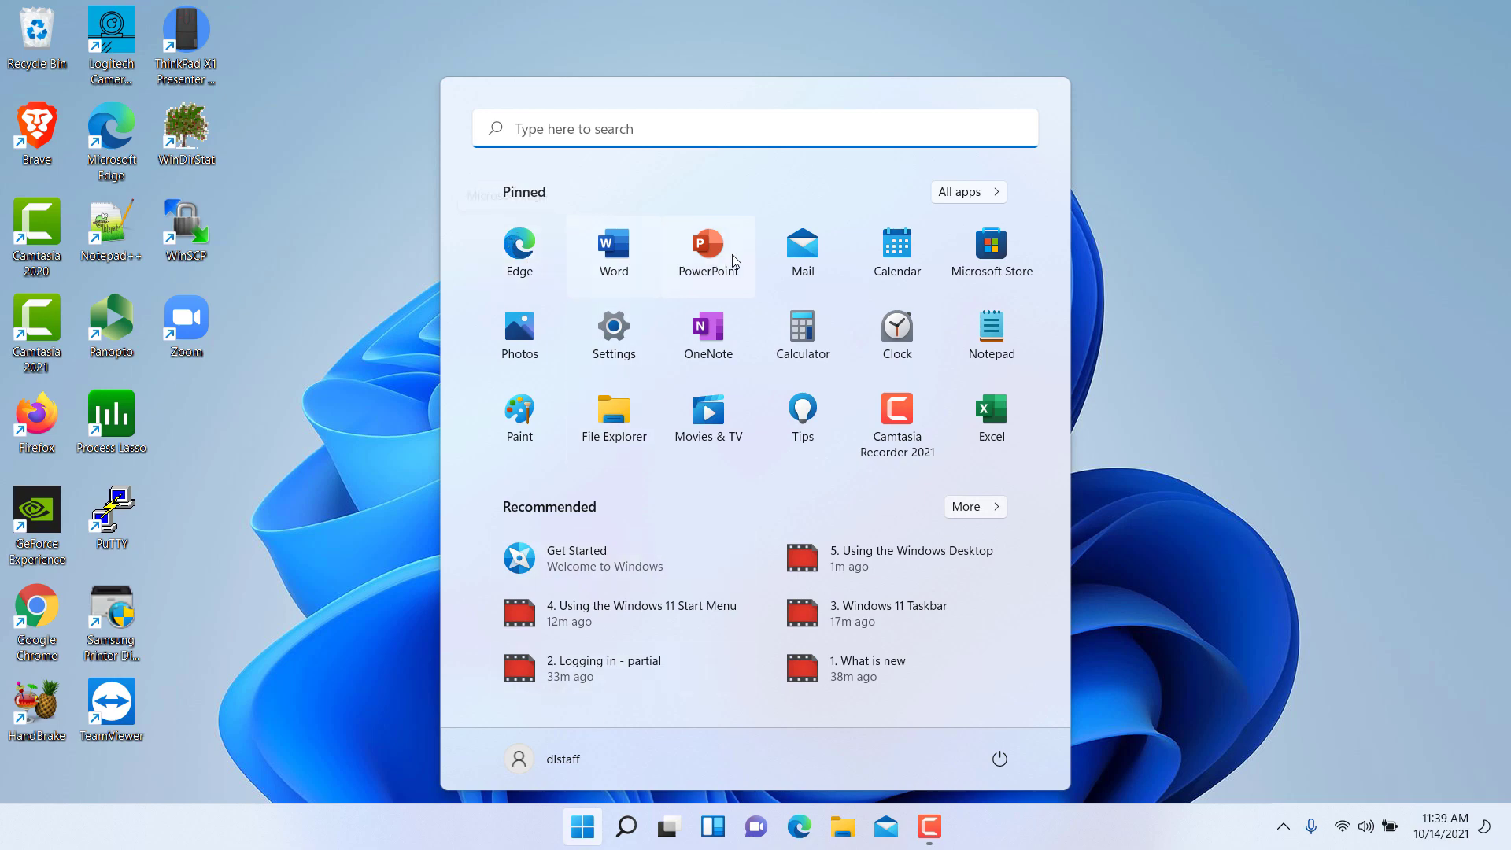
{"action": "mouse_move", "coordinate": [520, 252]}
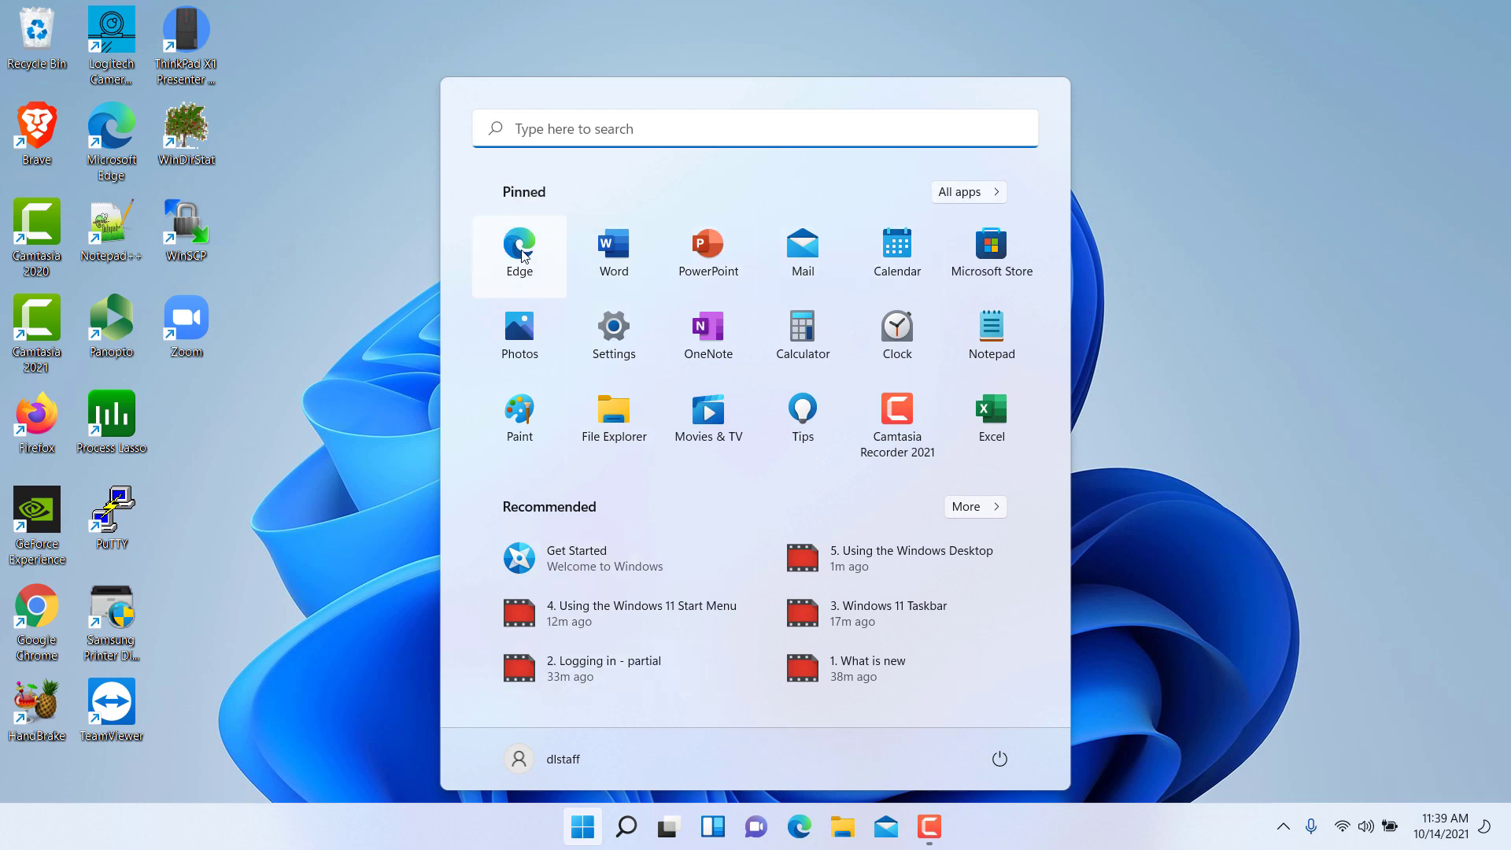
{"action": "left_click", "coordinate": [518, 255]}
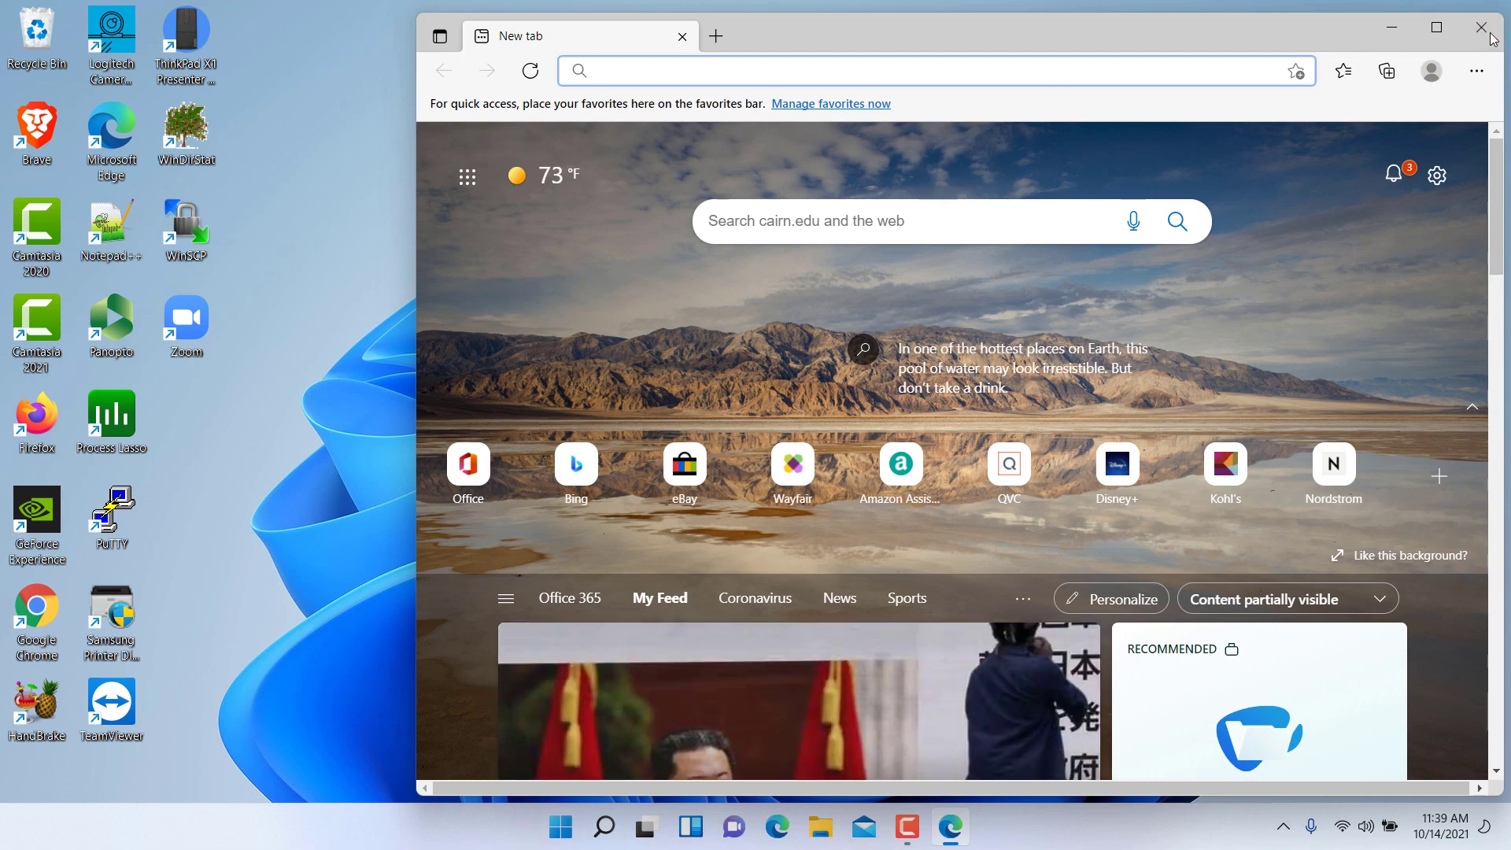
- Close Edge, then relaunch it from the Microsoft Edge desktop shortcut
{"action": "left_click", "coordinate": [1481, 27]}
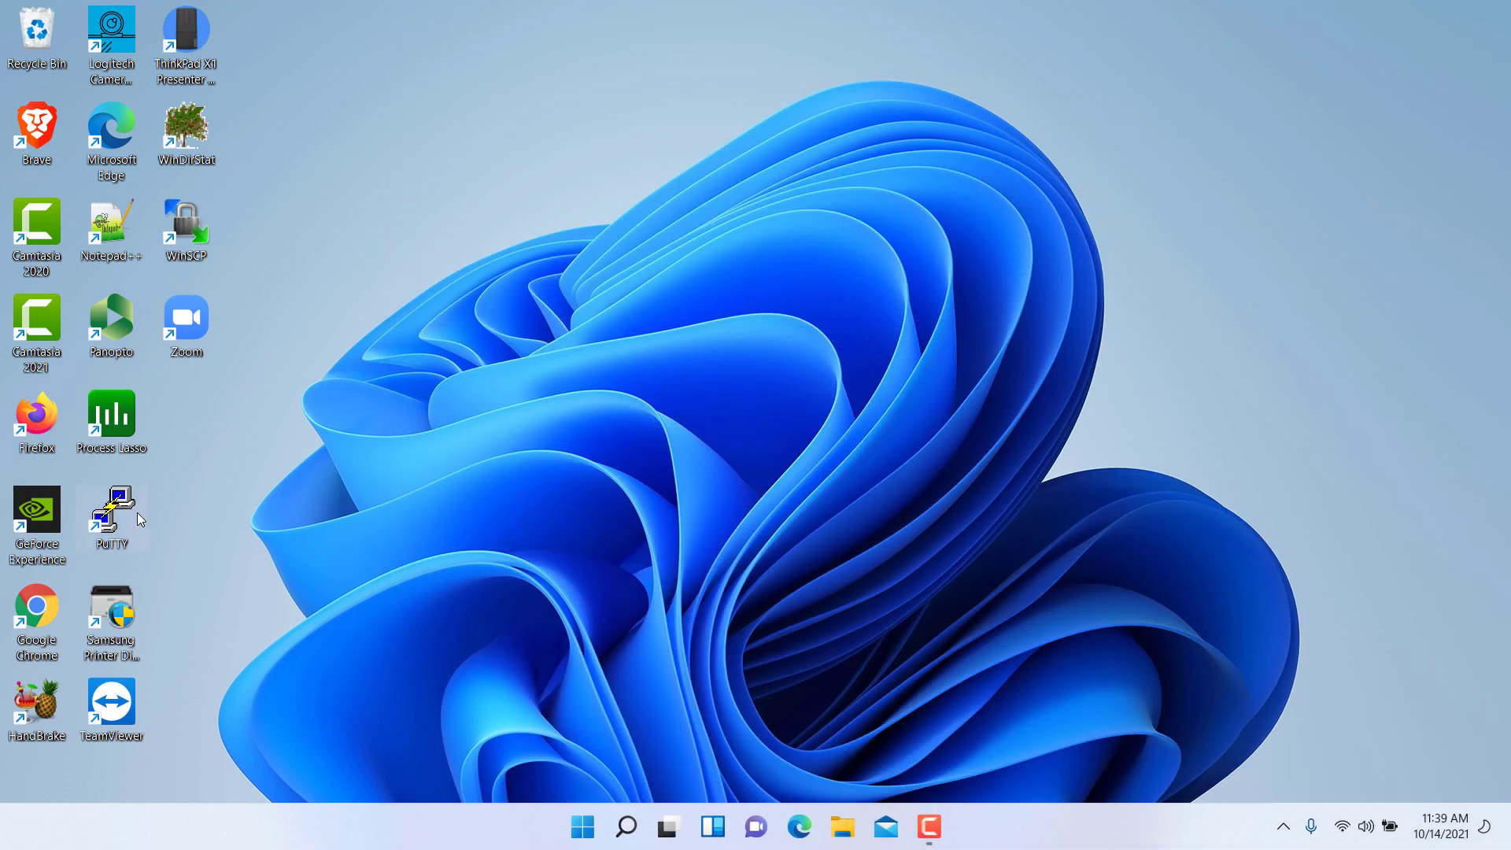
{"action": "mouse_move", "coordinate": [111, 130]}
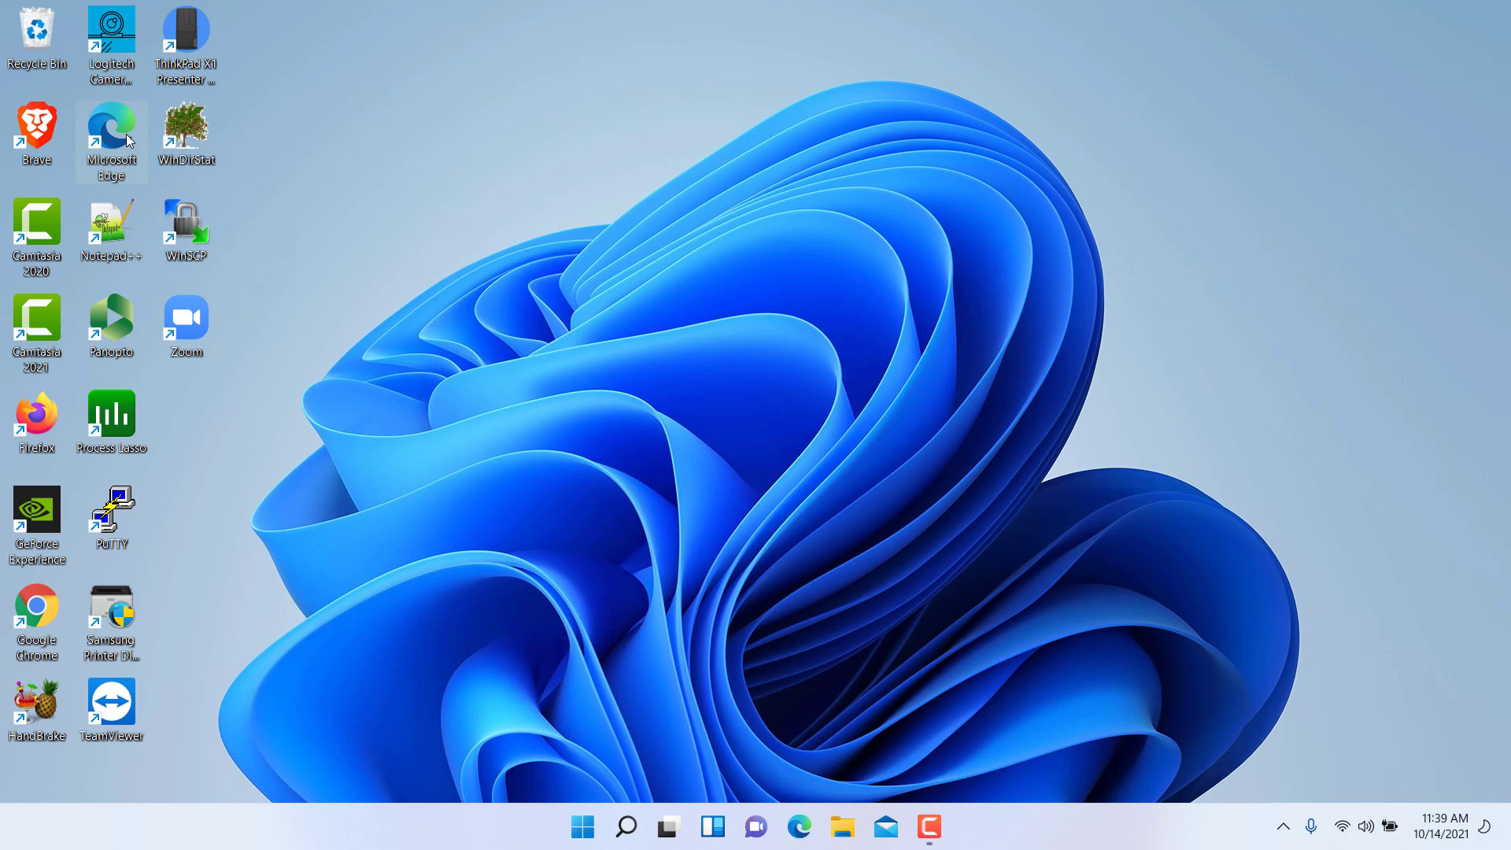
{"action": "mouse_move", "coordinate": [114, 132]}
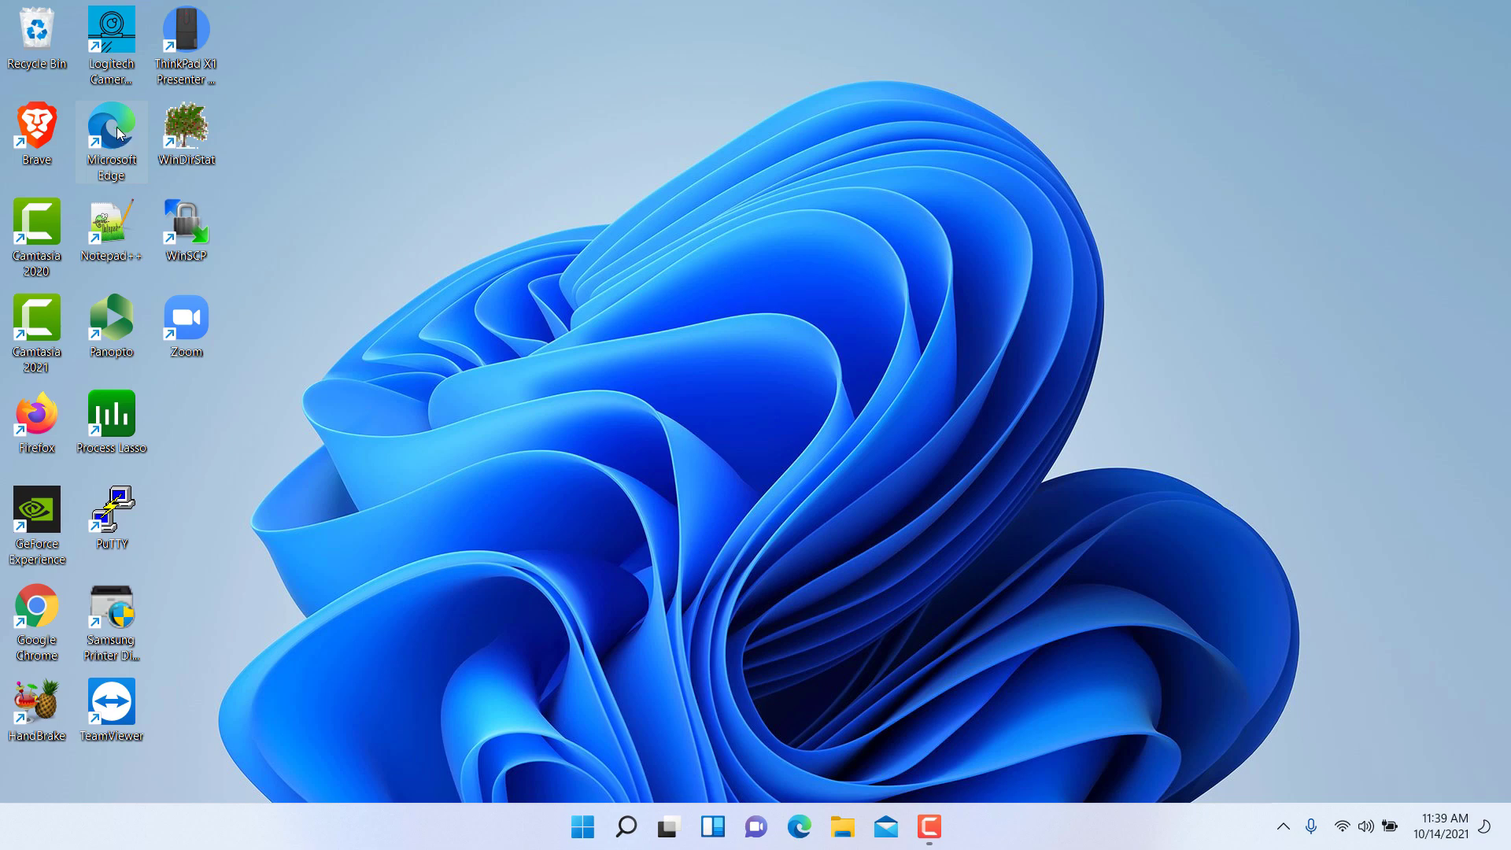
{"action": "mouse_move", "coordinate": [110, 135]}
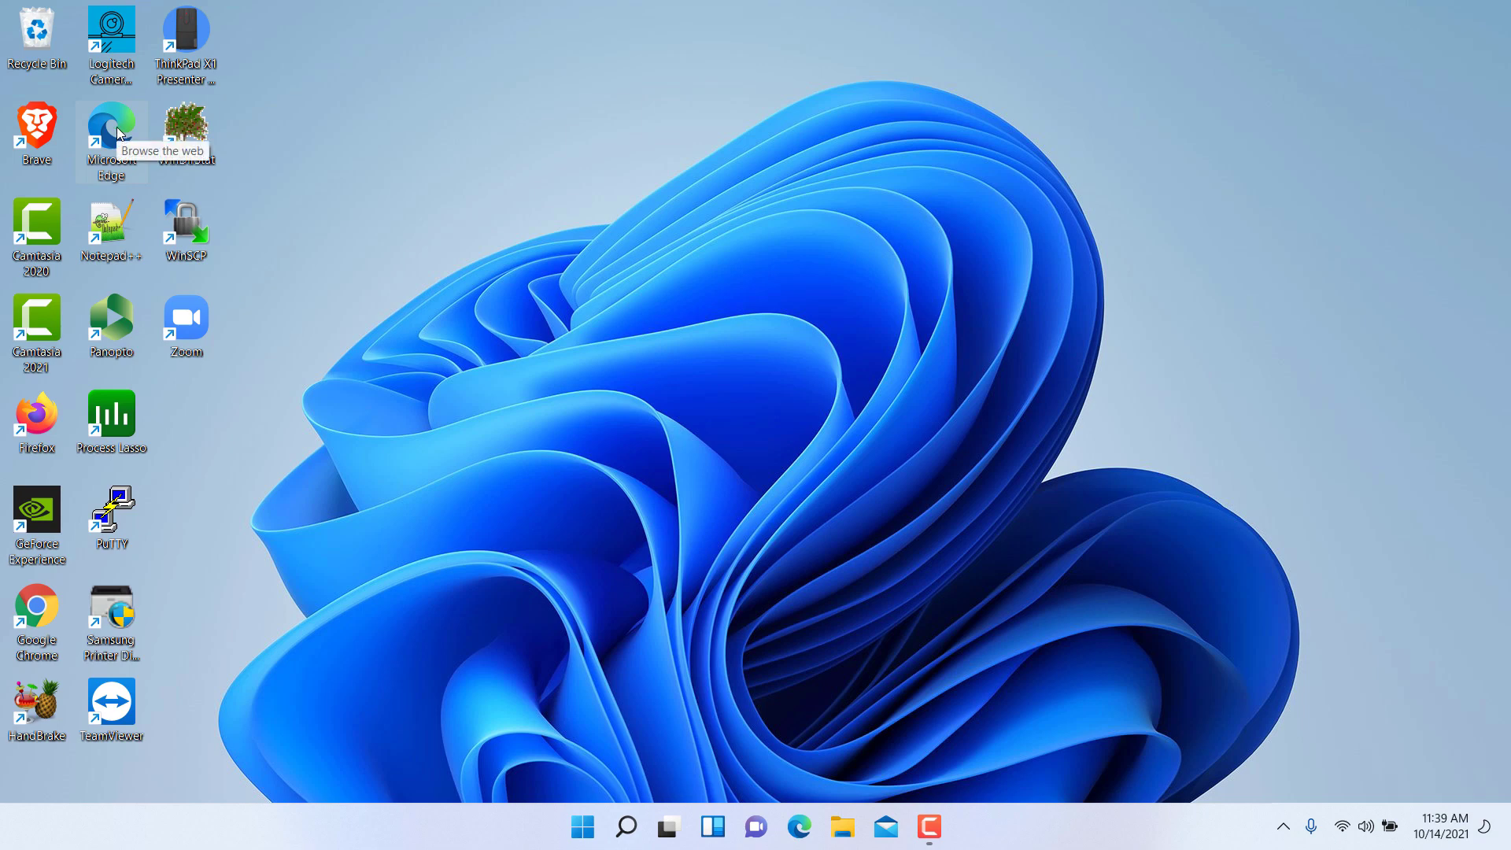
{"action": "double_click", "coordinate": [110, 135]}
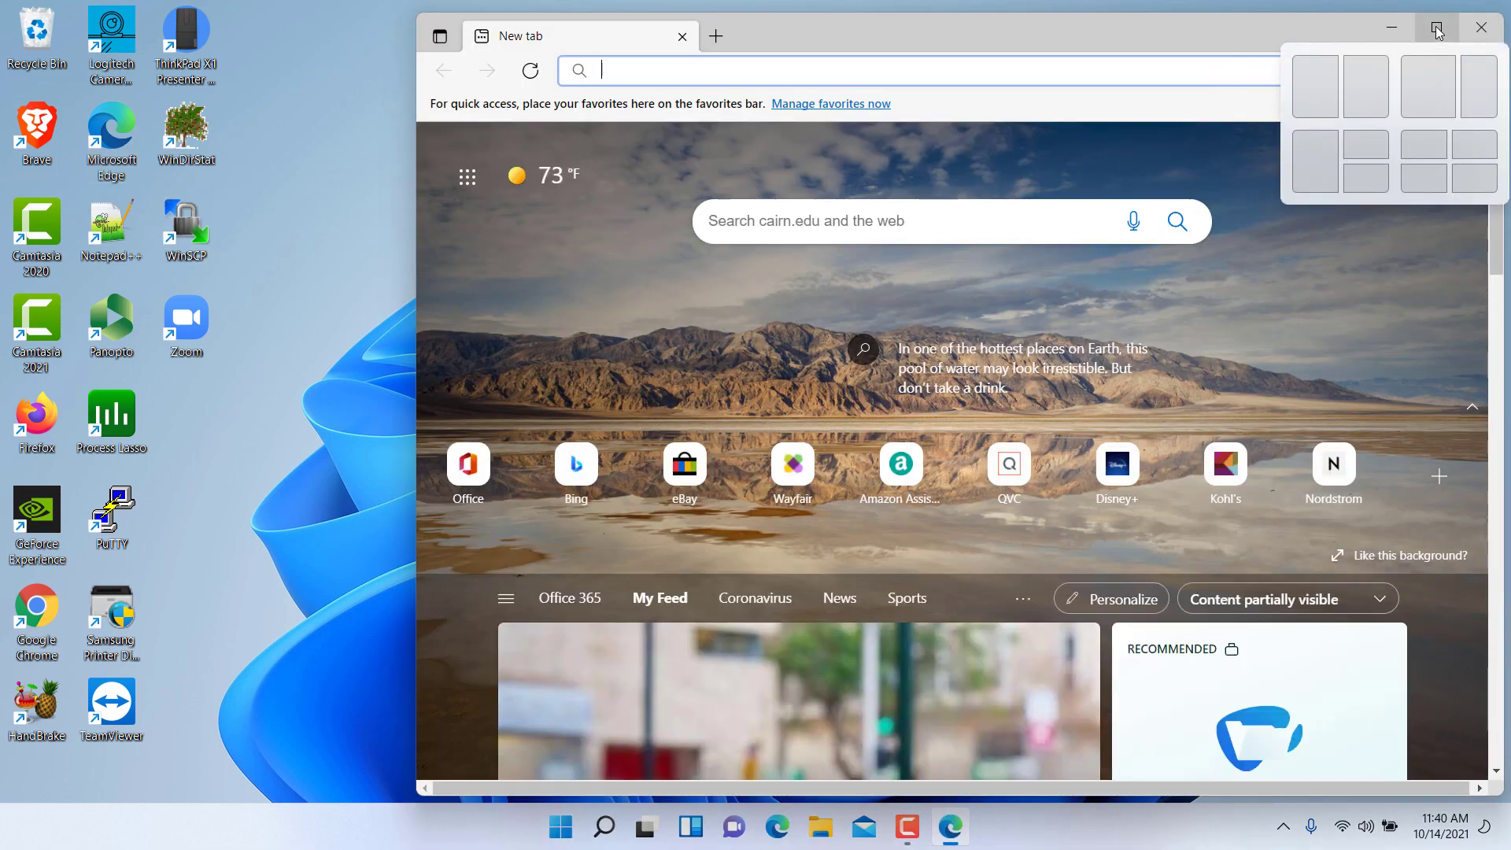
- Maximize Edge, restore it from the taskbar after minimizing, and maximize it again
{"action": "left_click", "coordinate": [1432, 26]}
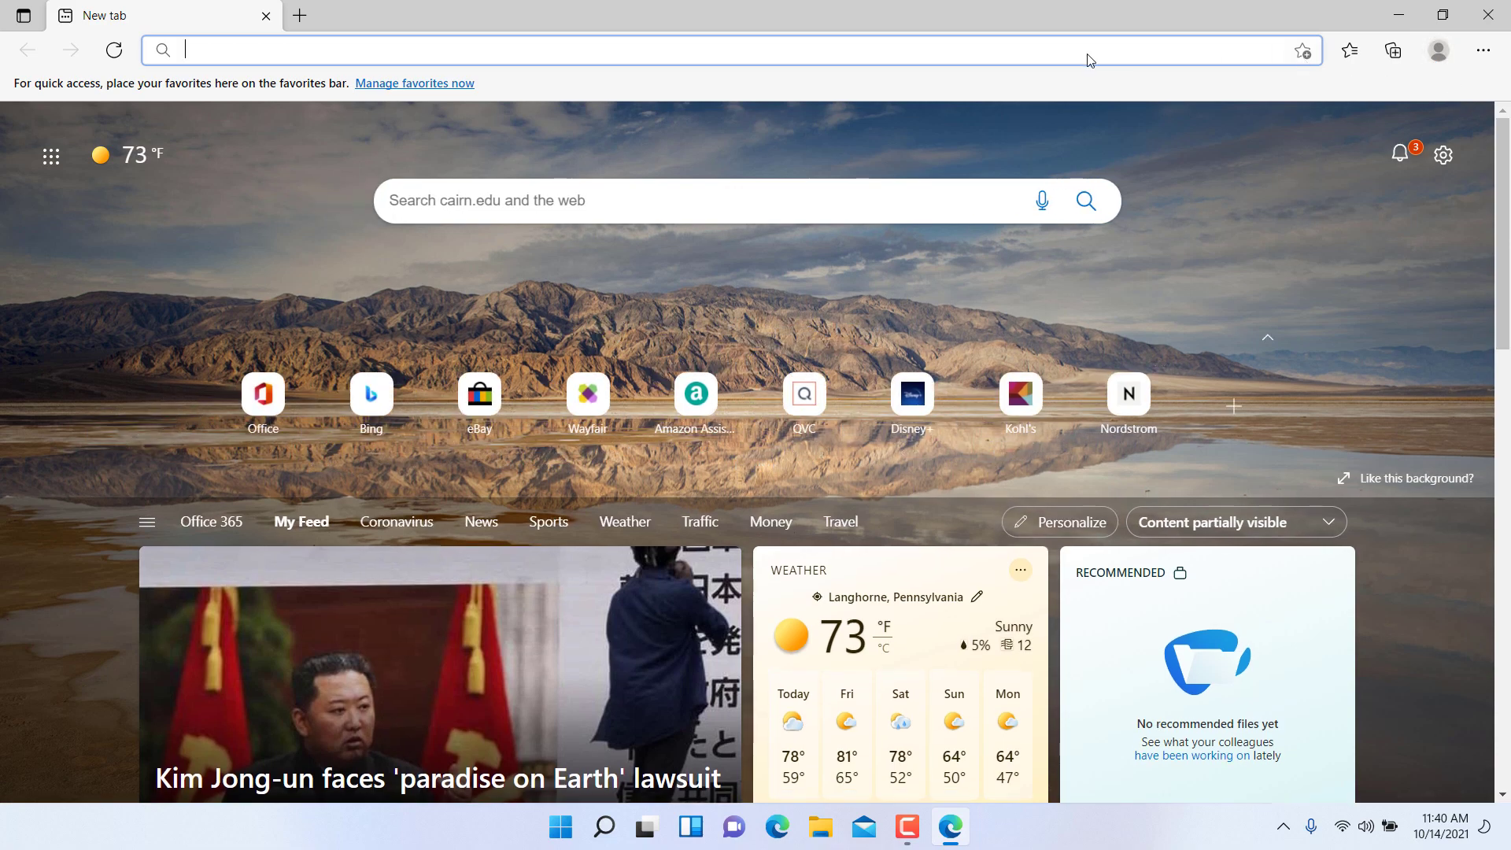
{"action": "mouse_move", "coordinate": [1094, 98]}
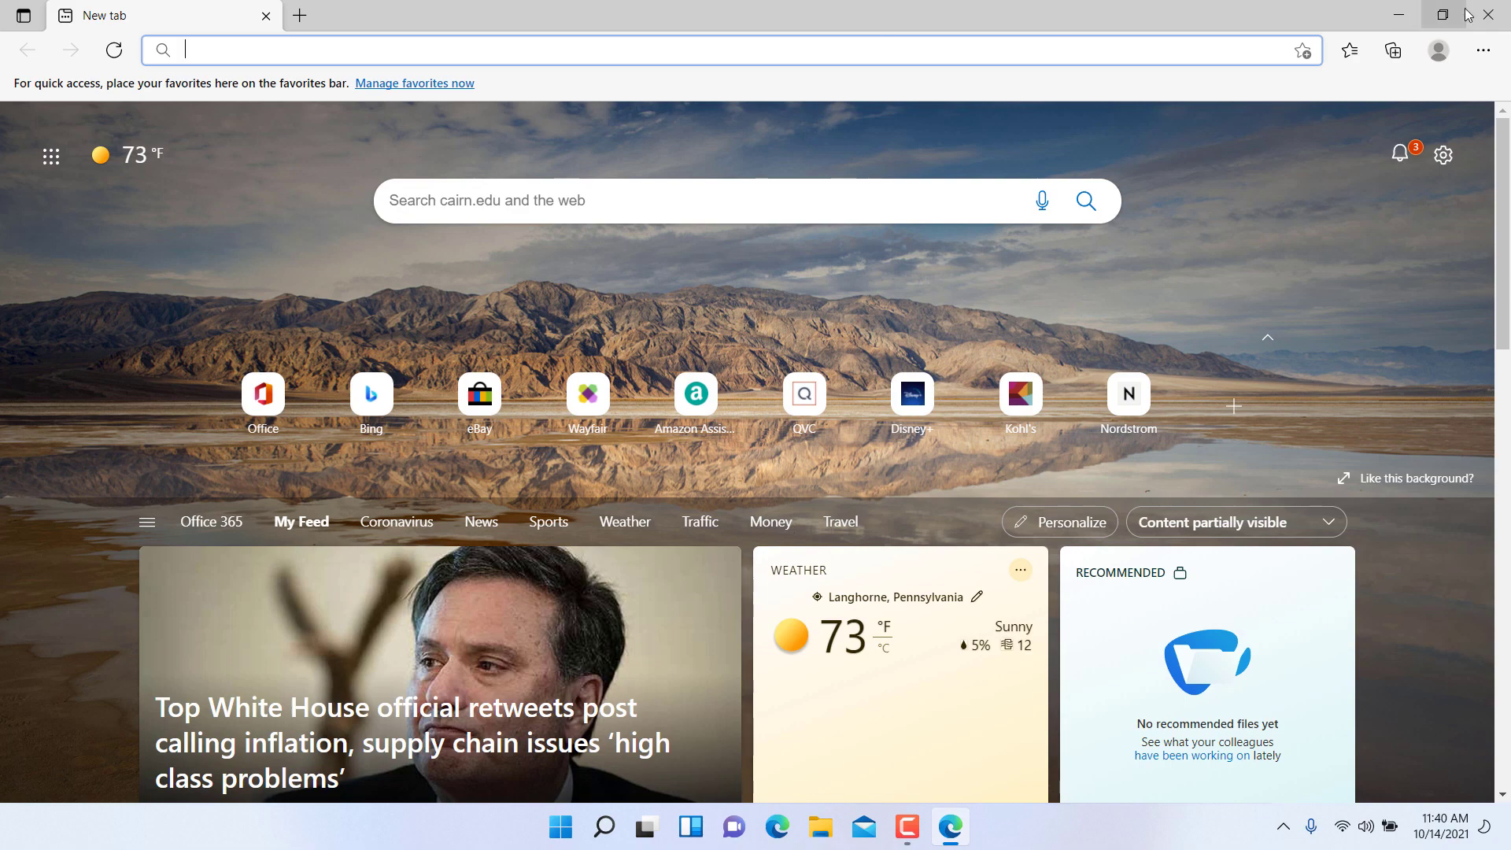
{"action": "mouse_move", "coordinate": [1416, 19]}
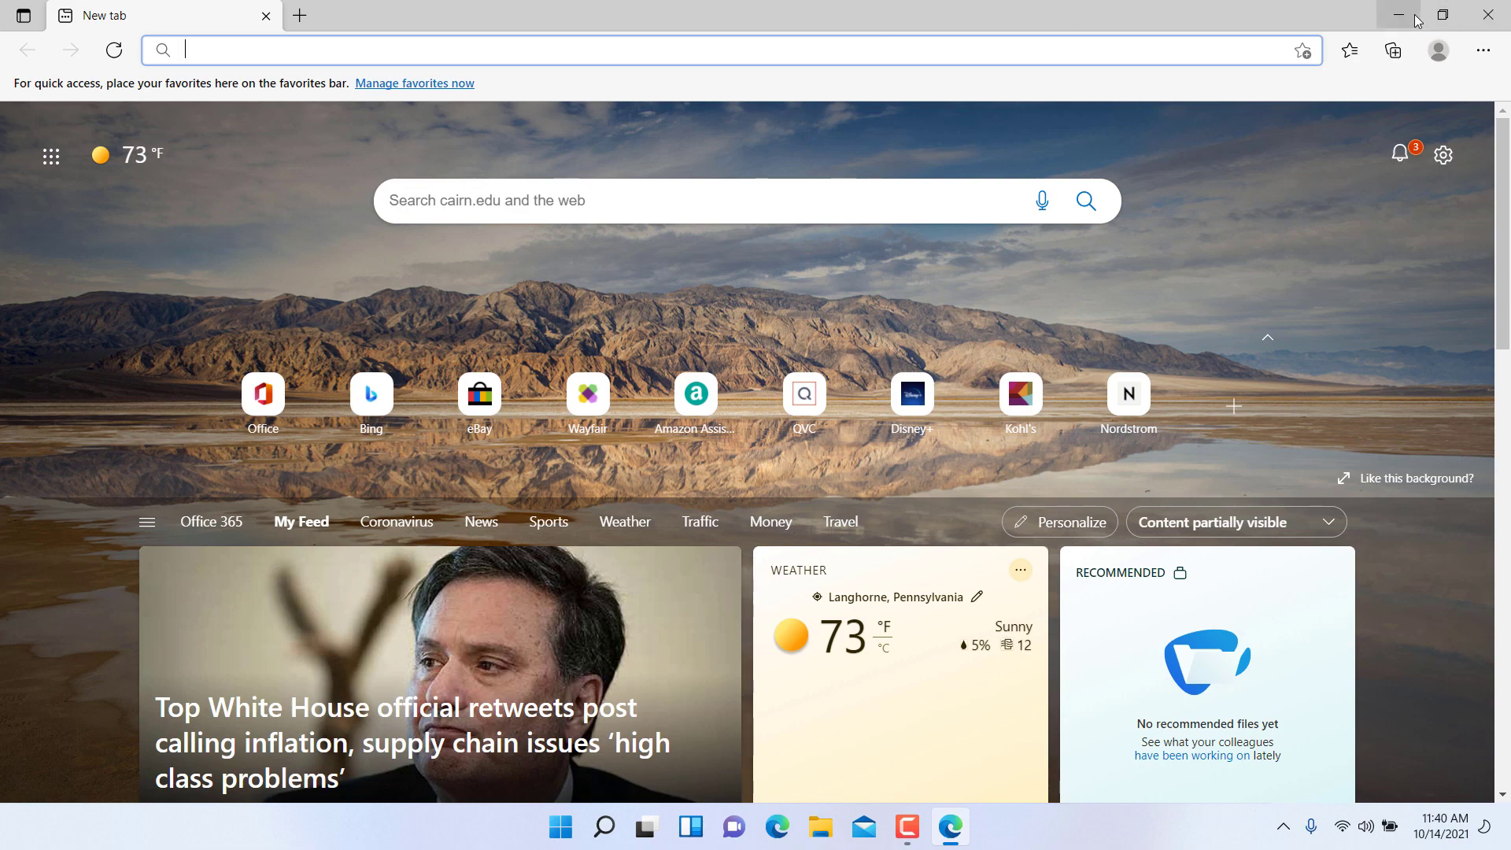
{"action": "mouse_move", "coordinate": [1397, 16]}
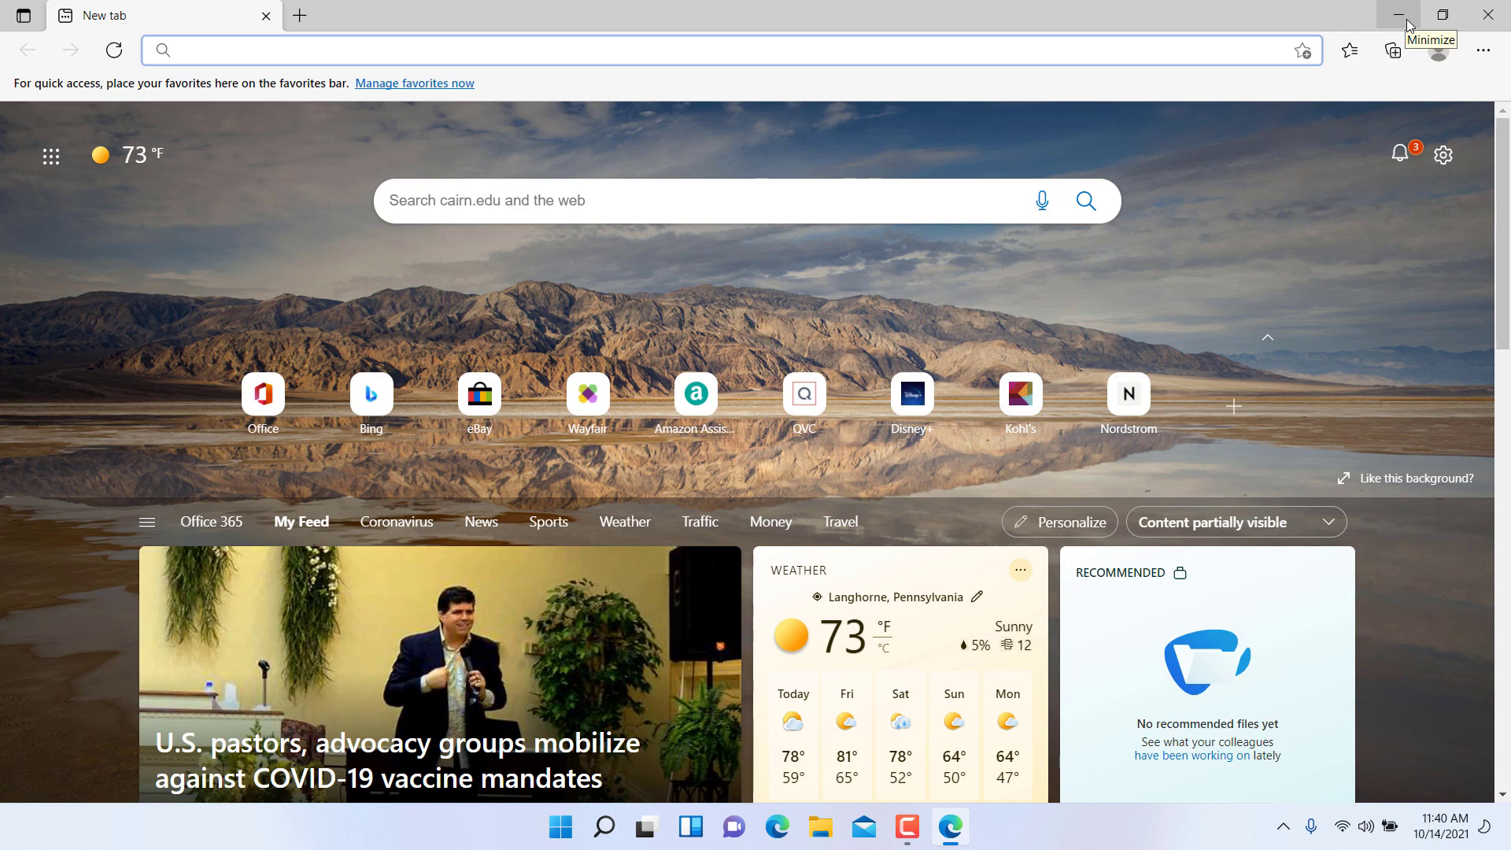
{"action": "mouse_move", "coordinate": [1407, 24]}
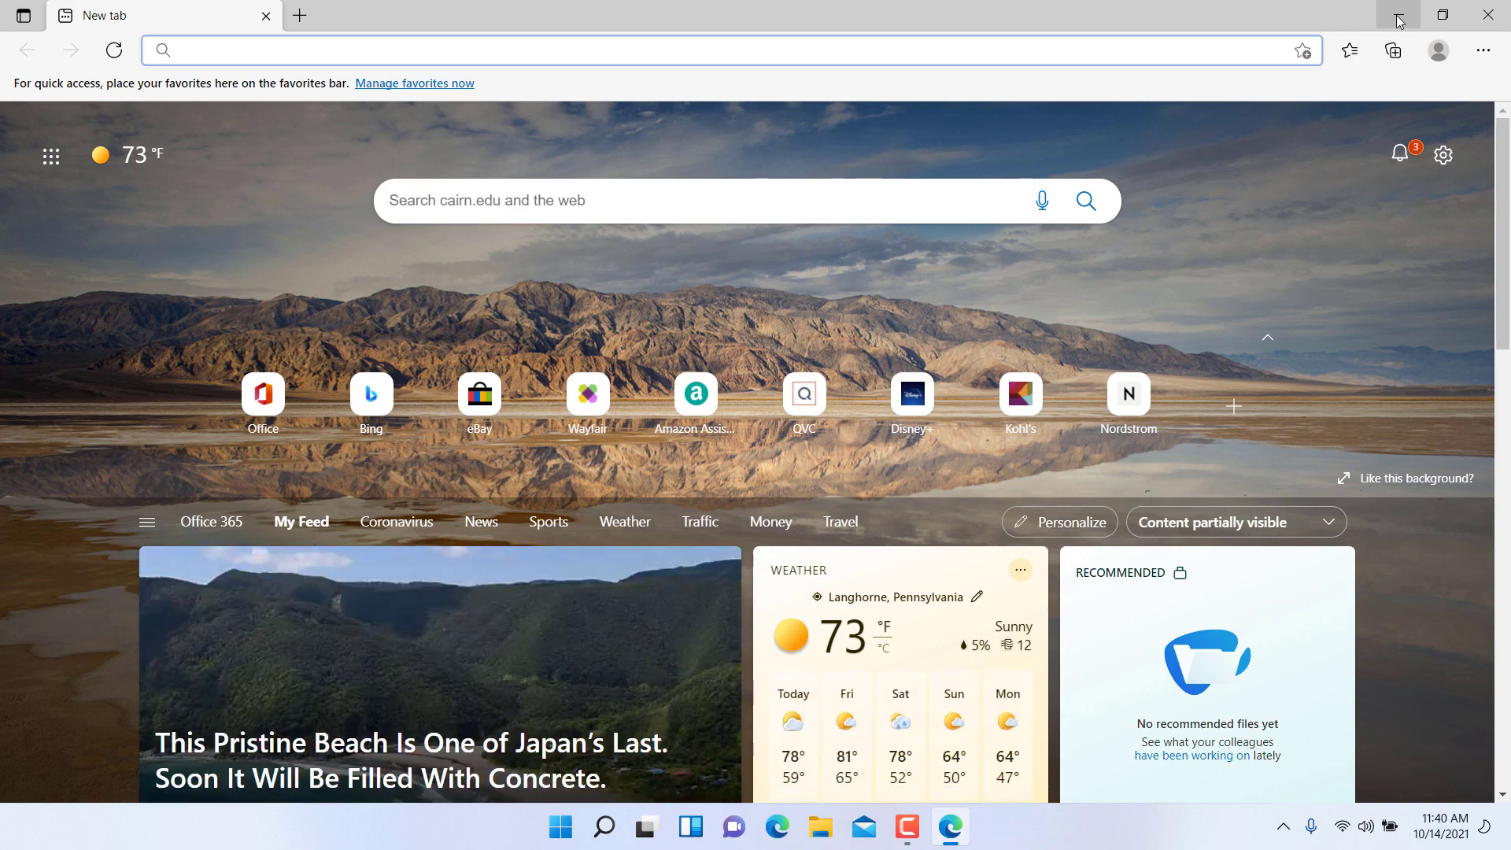
{"action": "left_click", "coordinate": [1397, 14]}
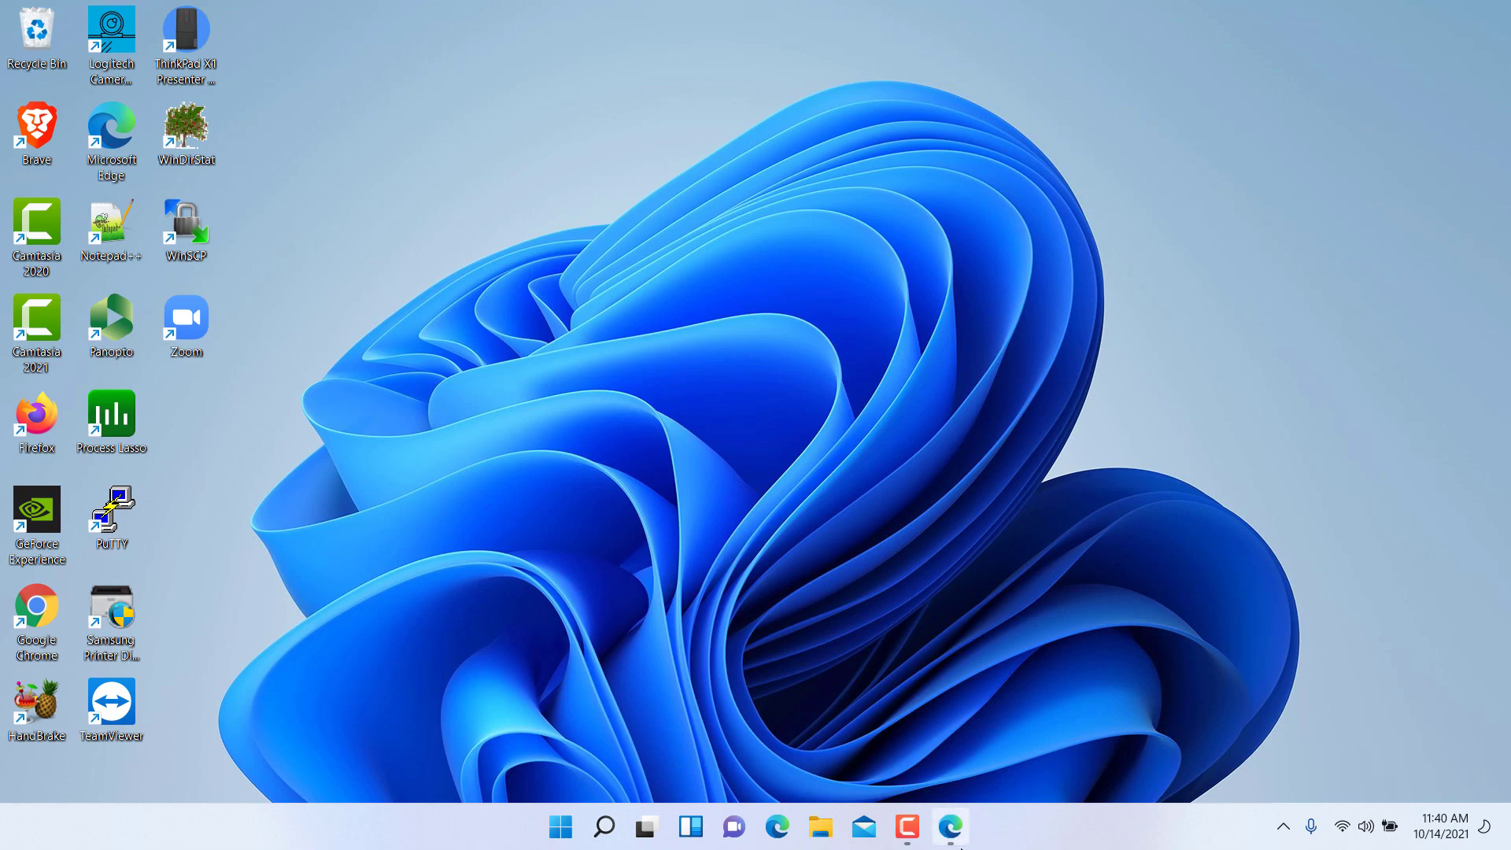
{"action": "mouse_move", "coordinate": [951, 826]}
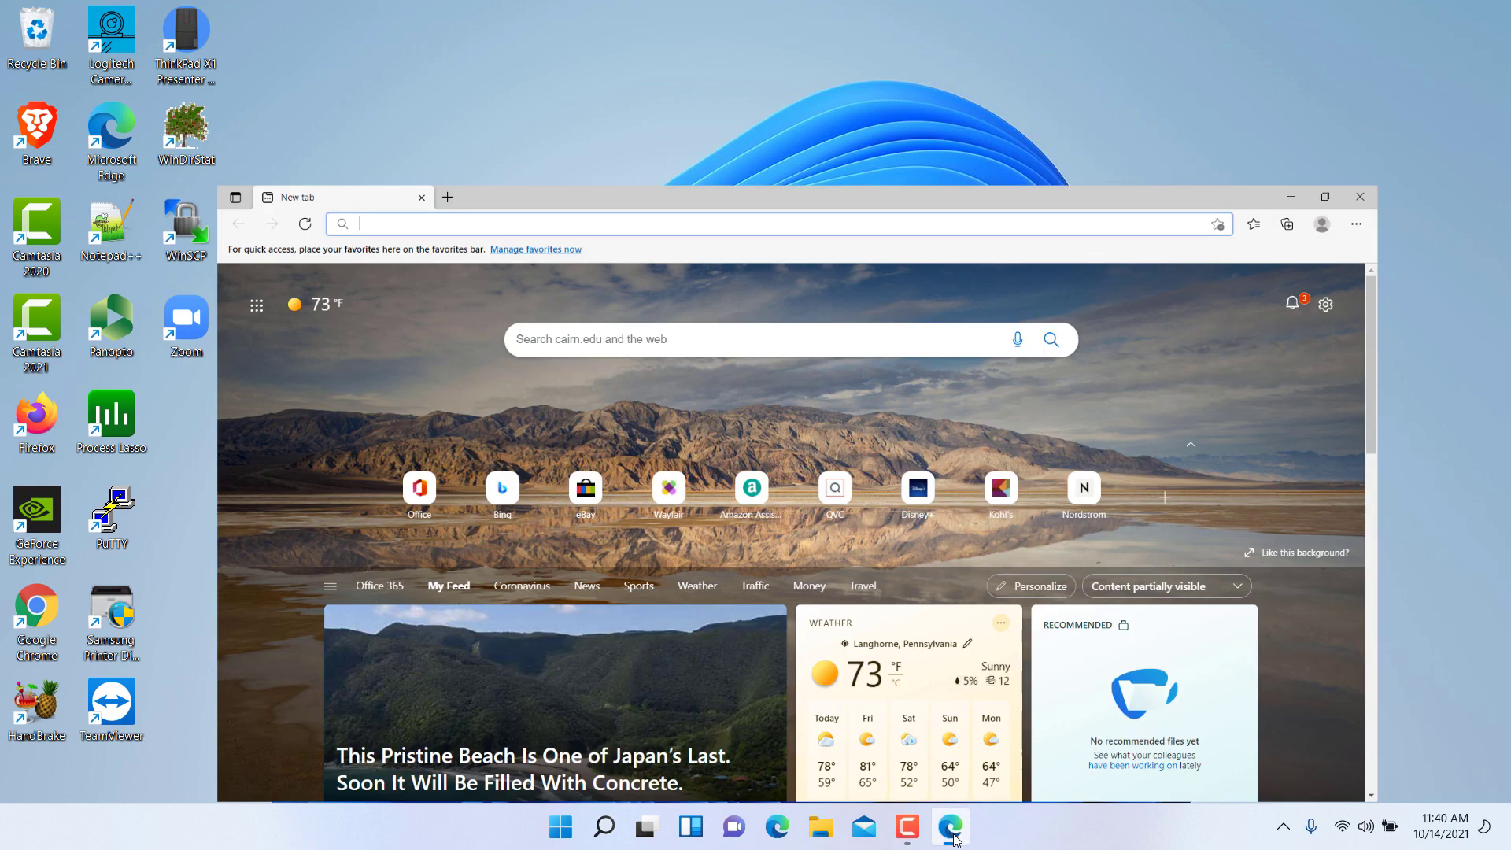
{"action": "left_click", "coordinate": [1307, 197]}
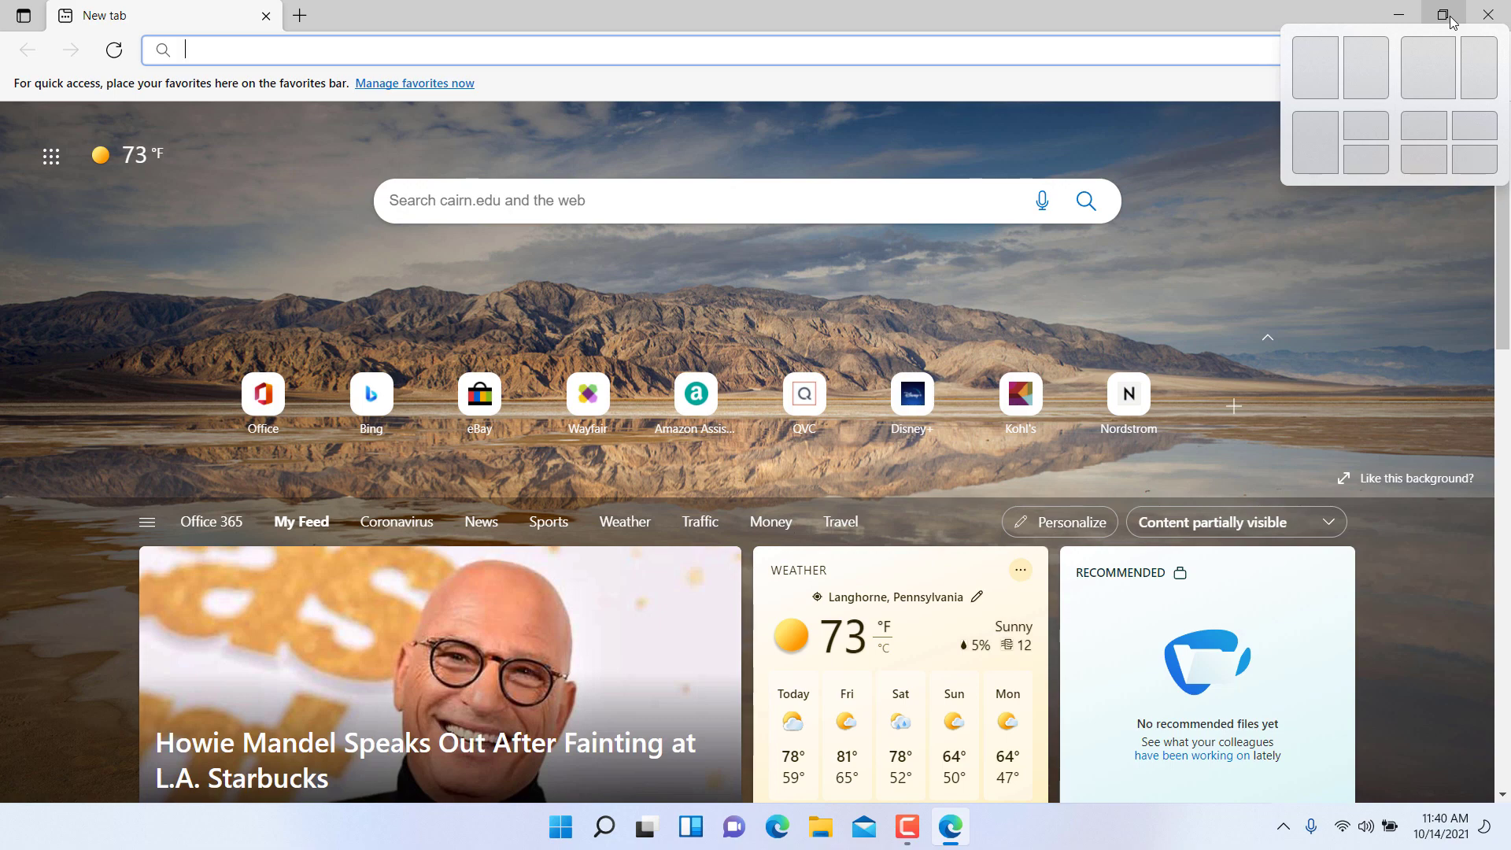
{"action": "mouse_move", "coordinate": [1427, 68]}
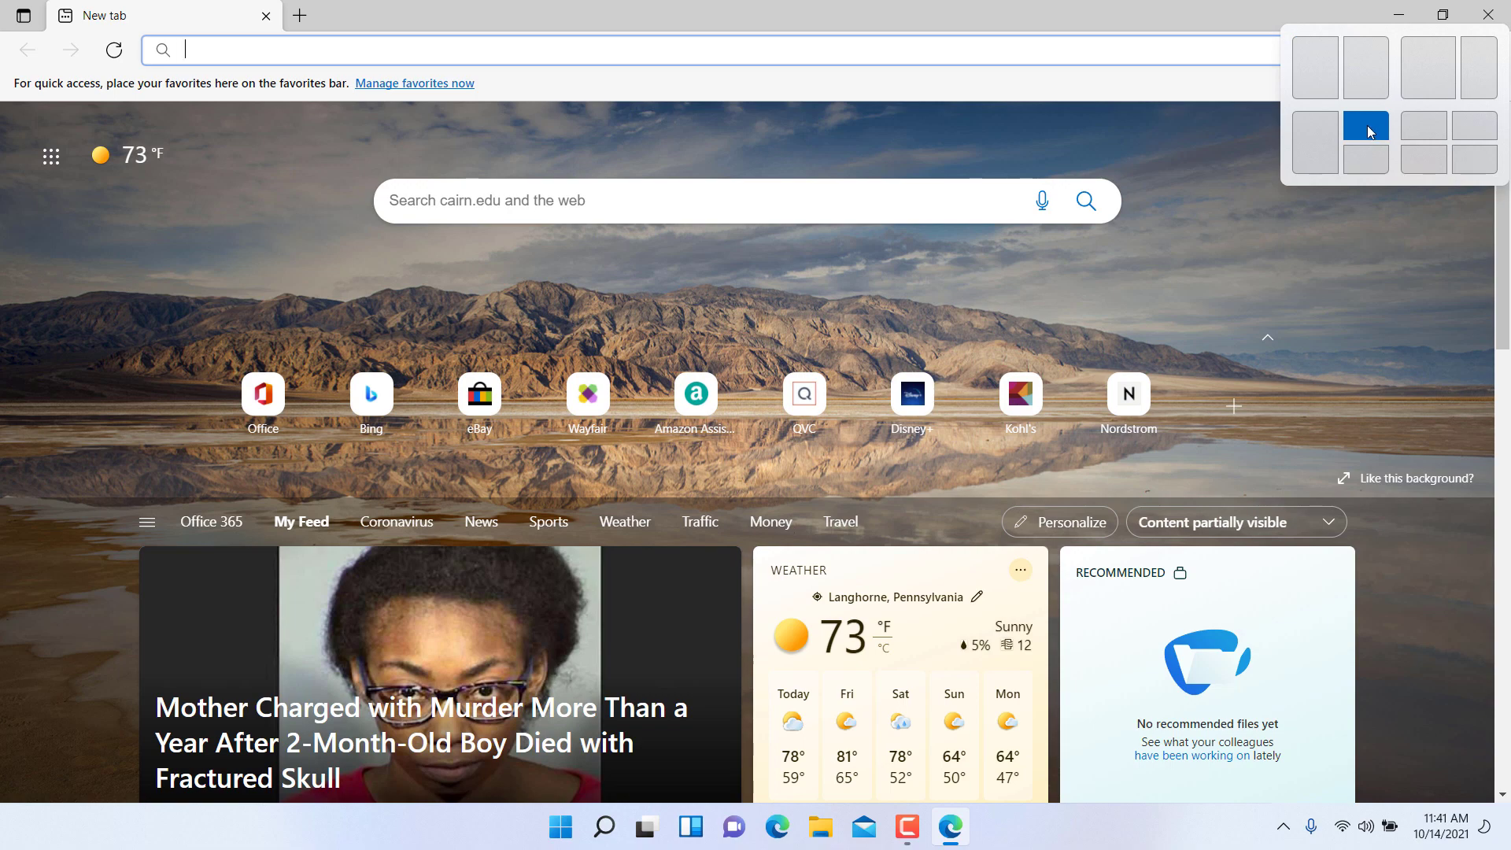
{"action": "mouse_move", "coordinate": [1366, 132]}
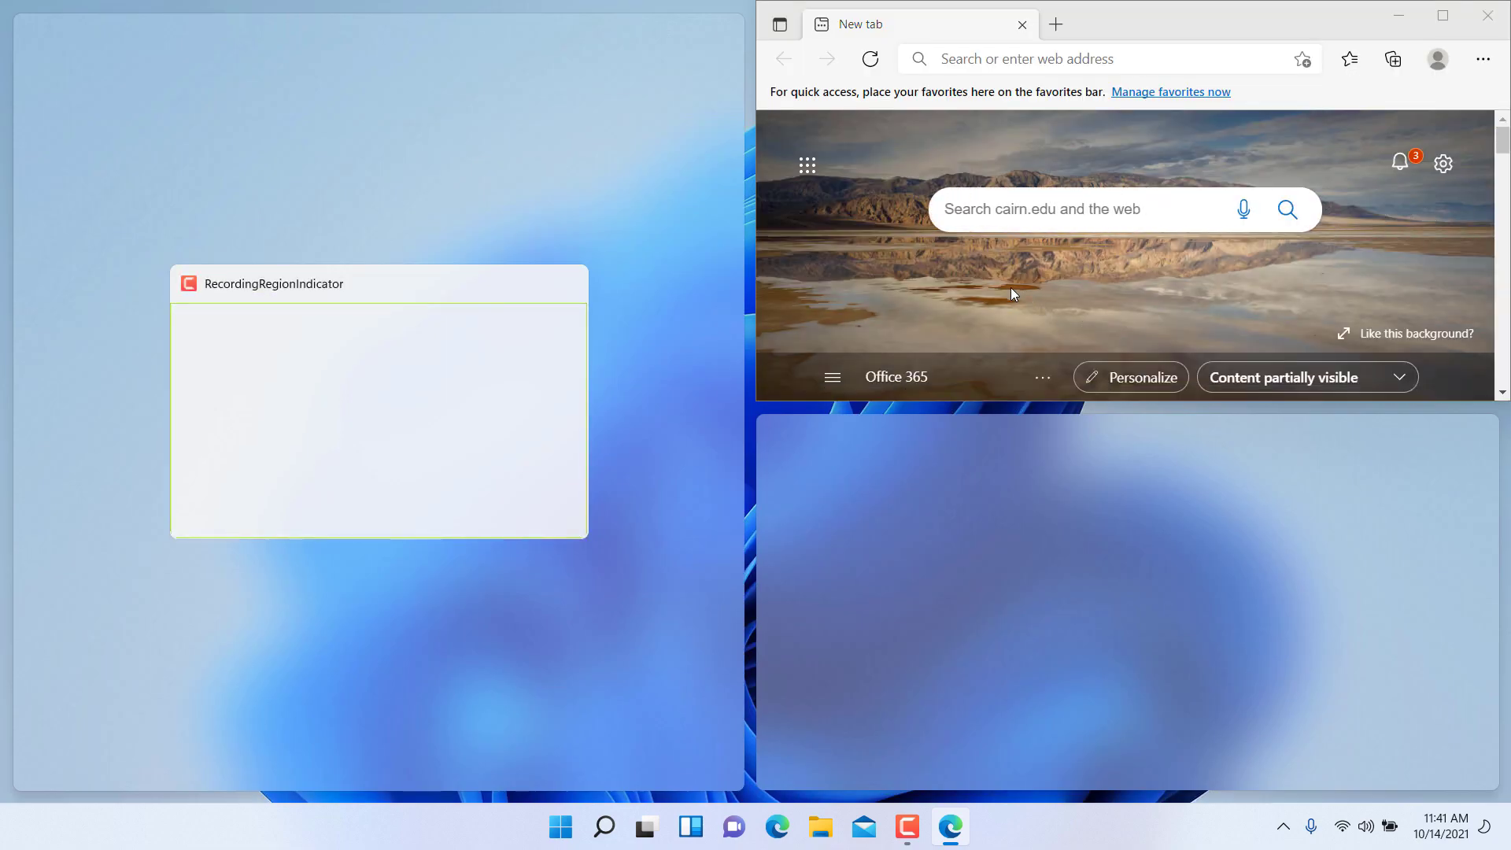
{"action": "mouse_move", "coordinate": [489, 170]}
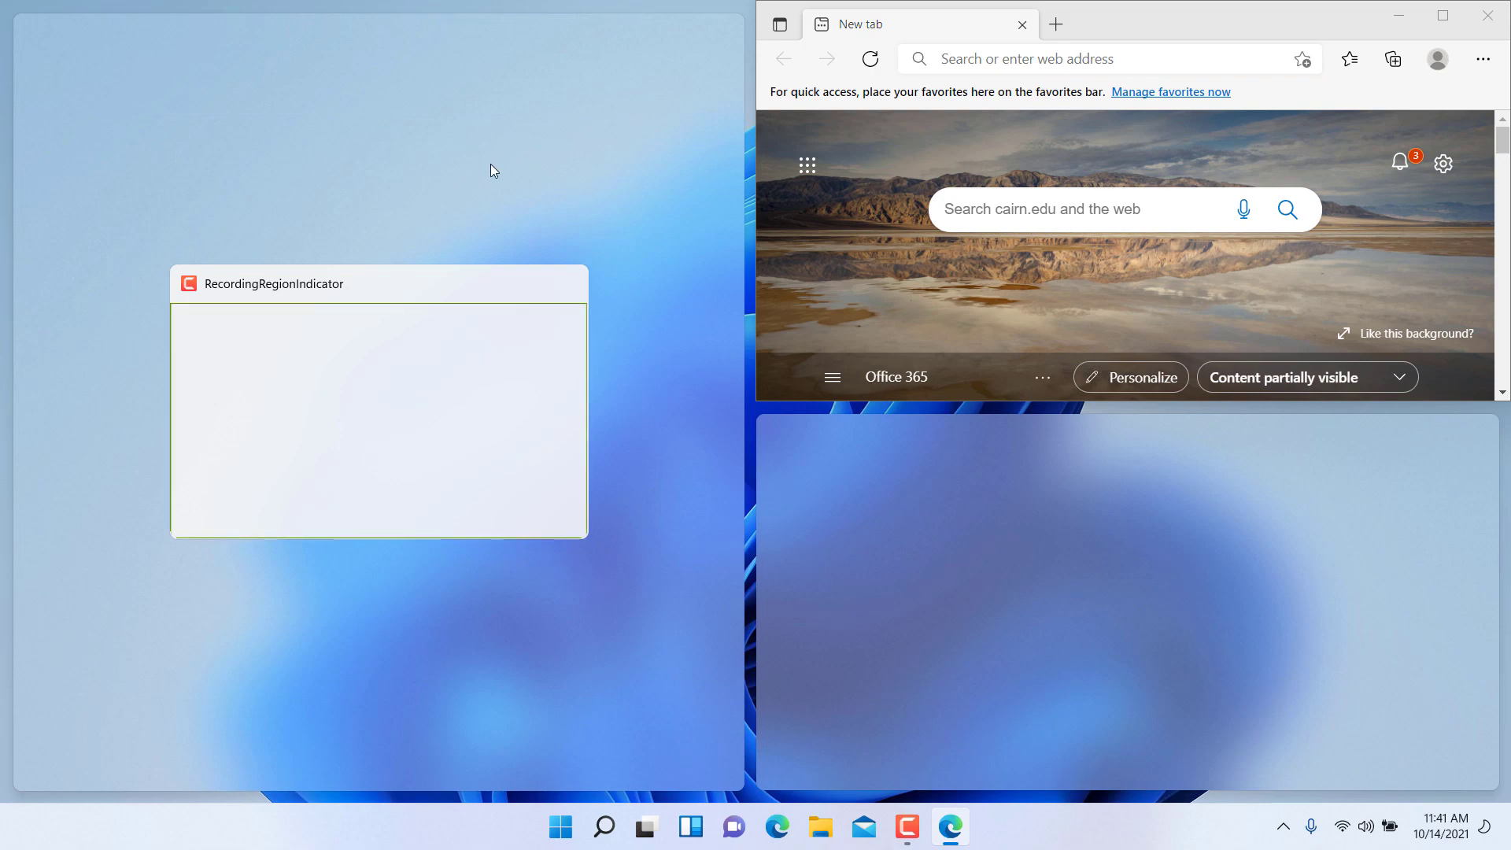
{"action": "mouse_move", "coordinate": [1453, 30]}
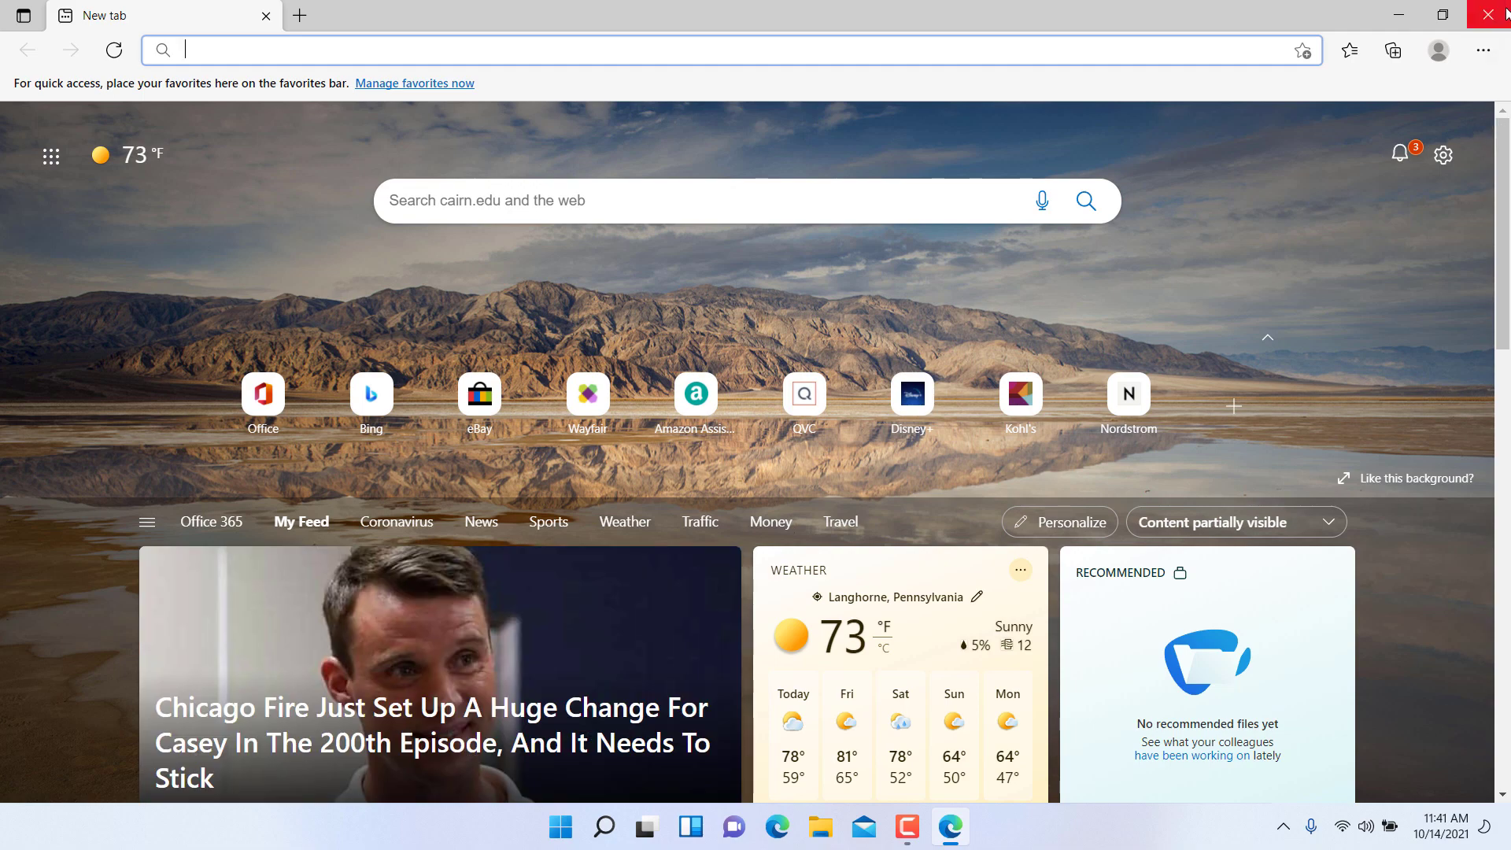
{"action": "mouse_move", "coordinate": [1491, 16]}
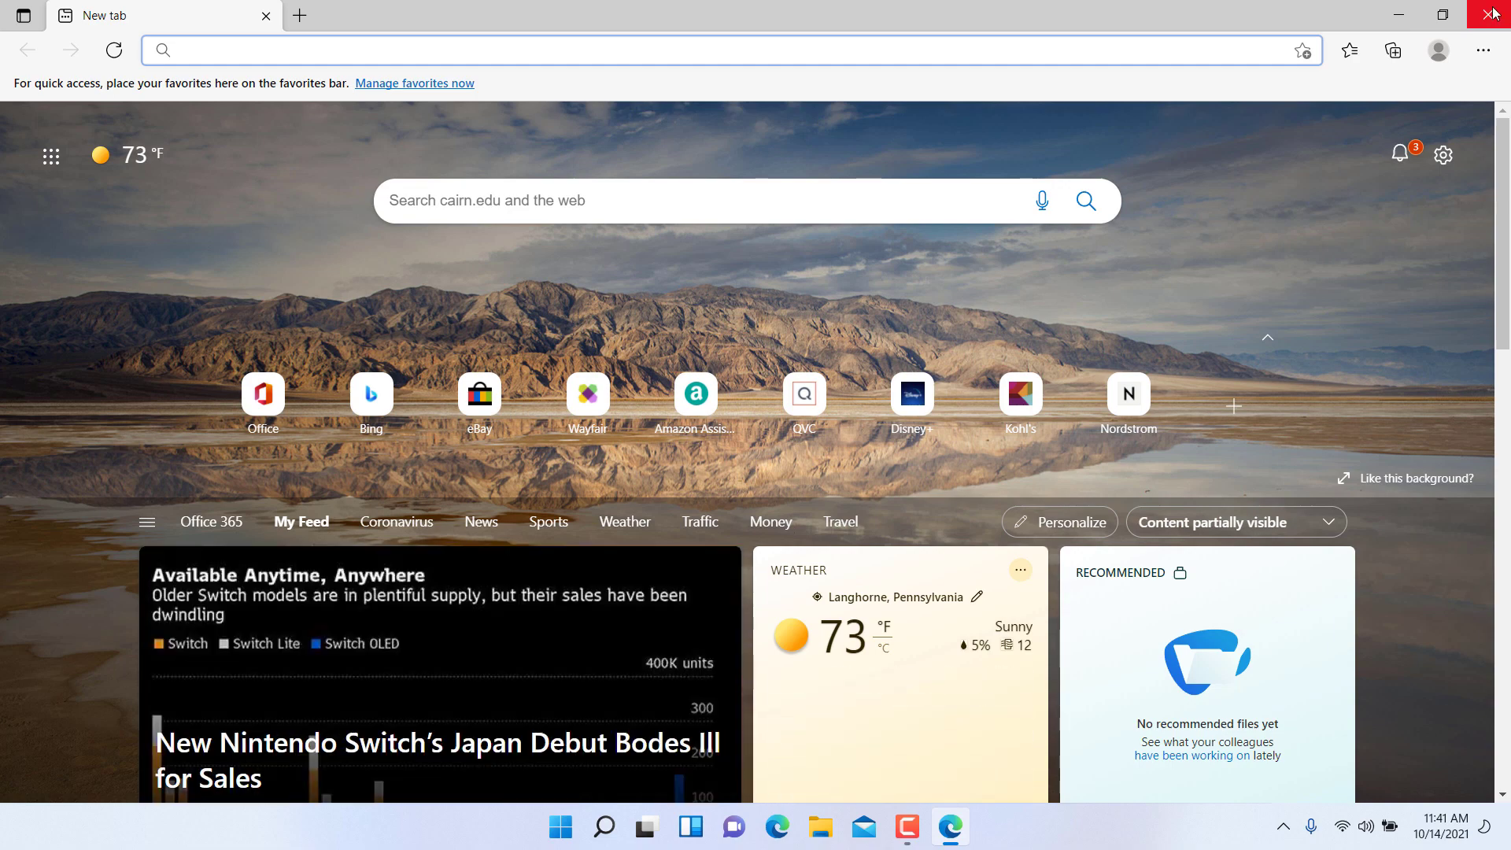
{"action": "left_click", "coordinate": [1492, 14]}
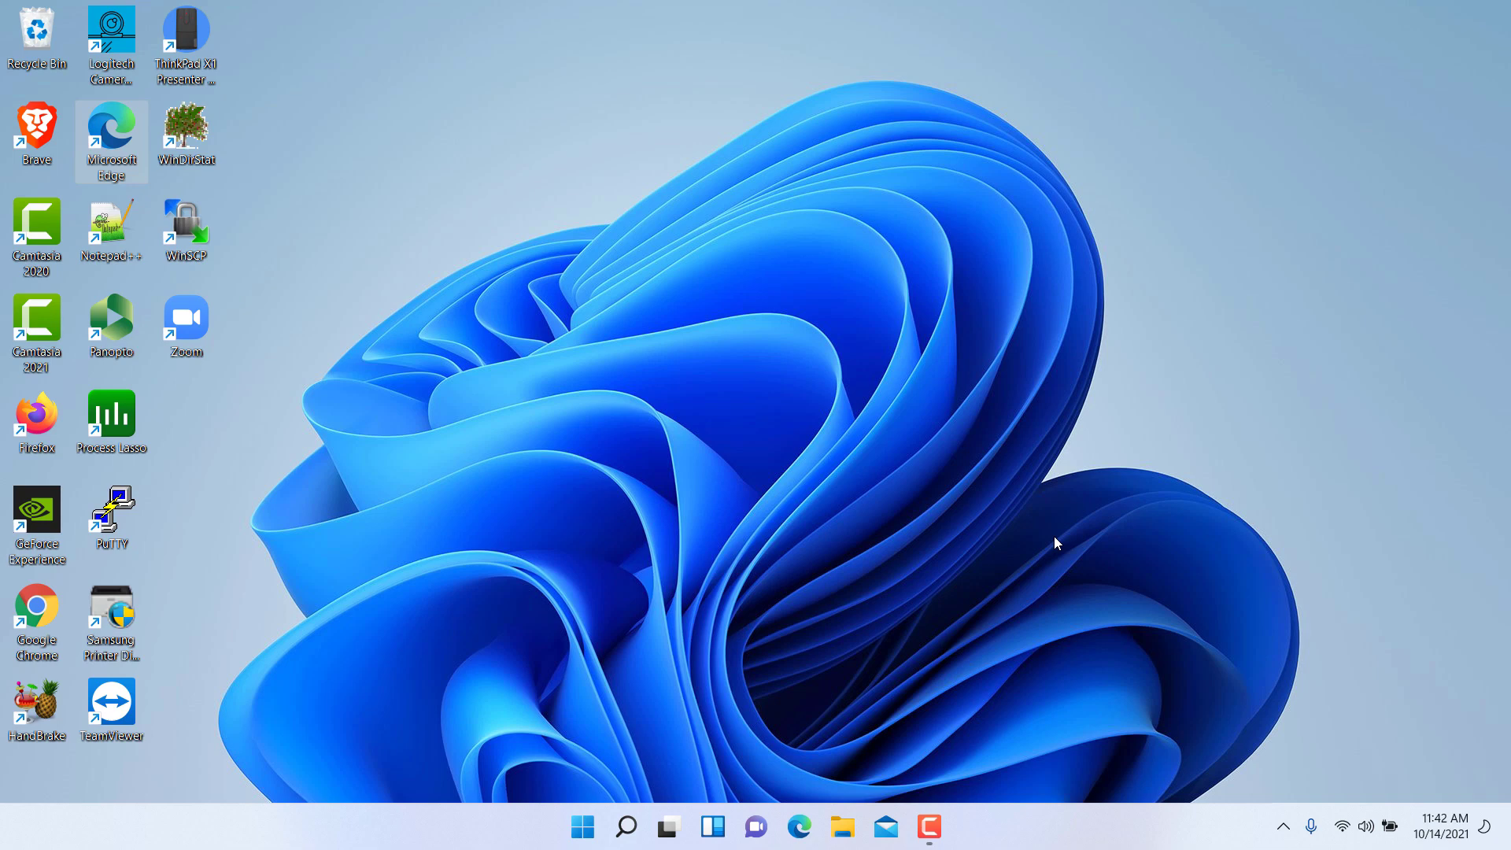
{"action": "mouse_move", "coordinate": [842, 827]}
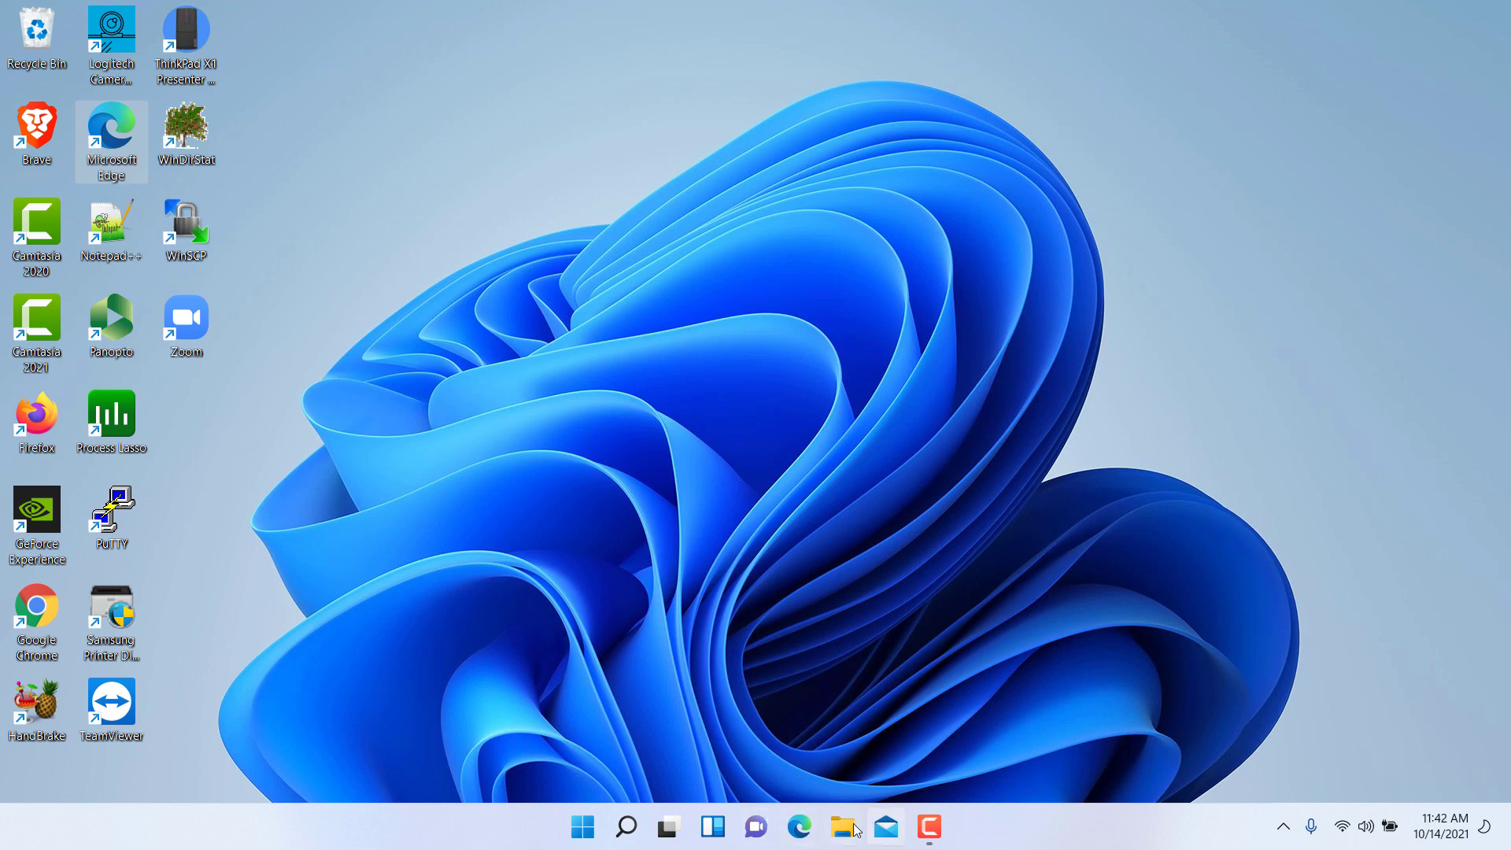
{"action": "left_click", "coordinate": [776, 826]}
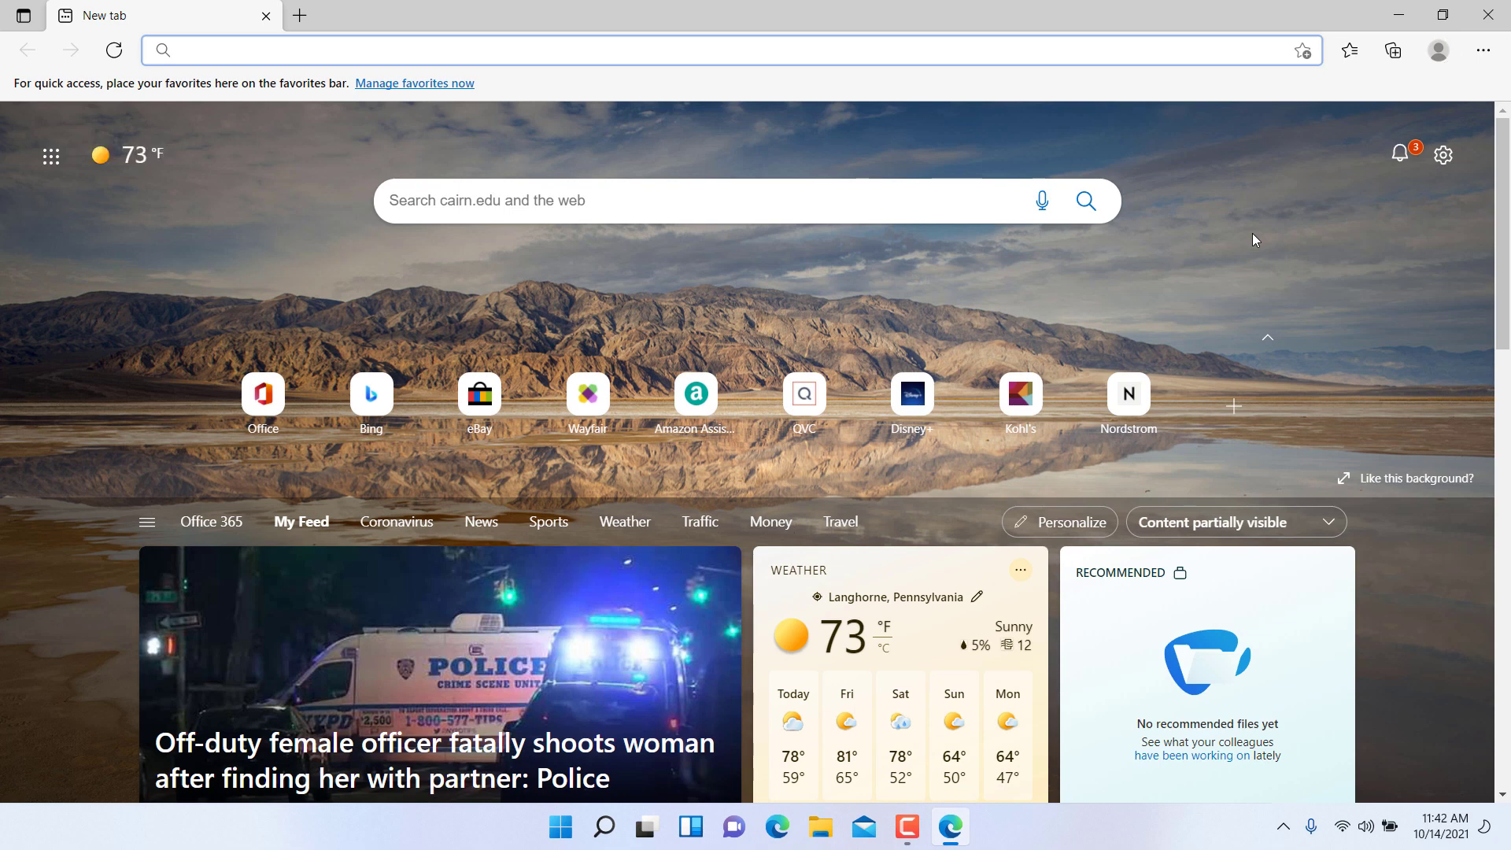
{"action": "mouse_move", "coordinate": [493, 819]}
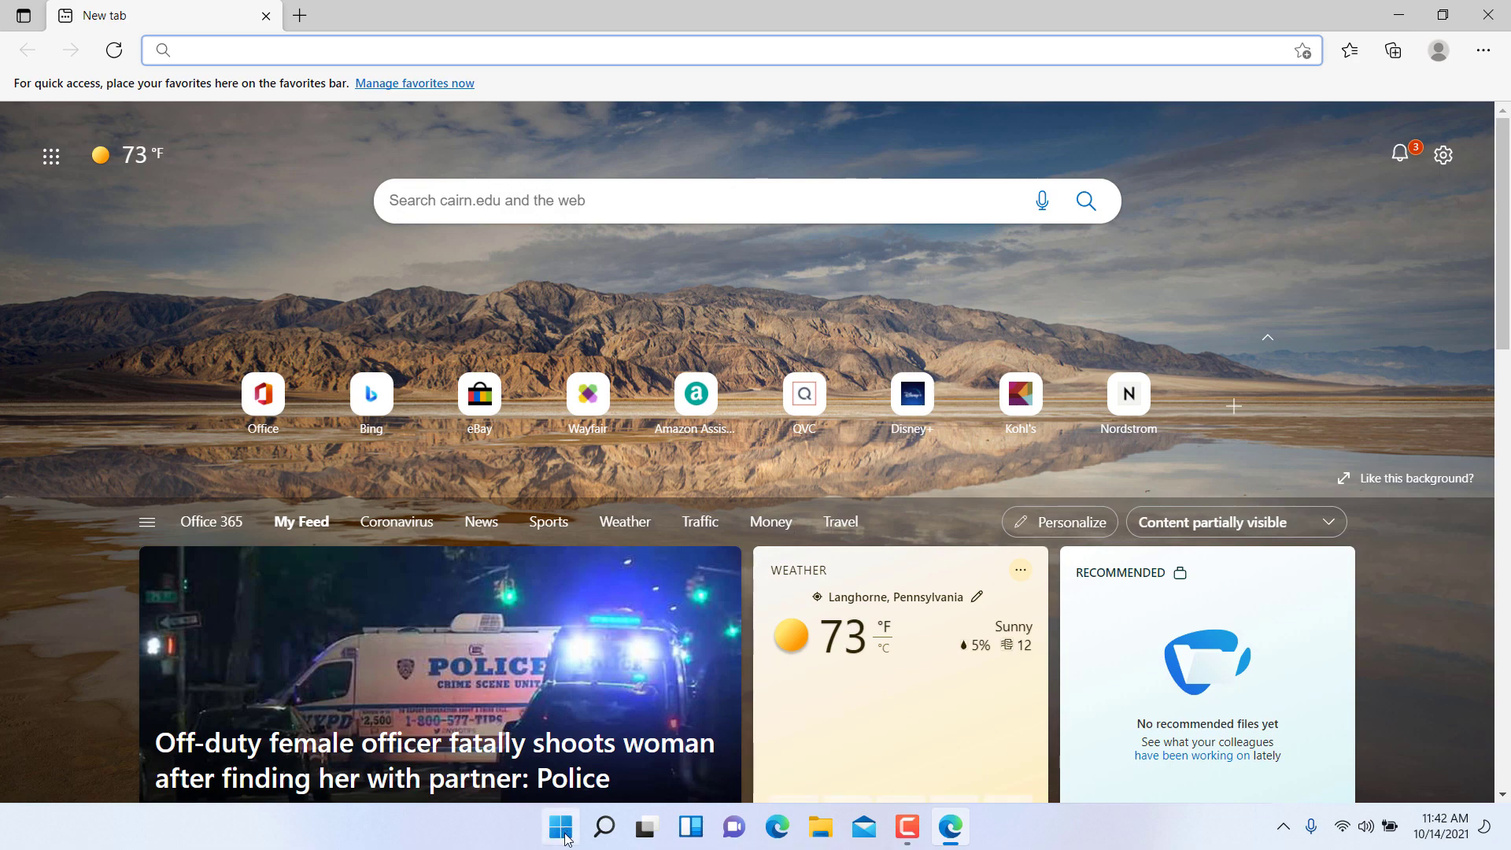
- Launch Task Manager from the Start button's right-click menu
{"action": "right_click", "coordinate": [560, 826]}
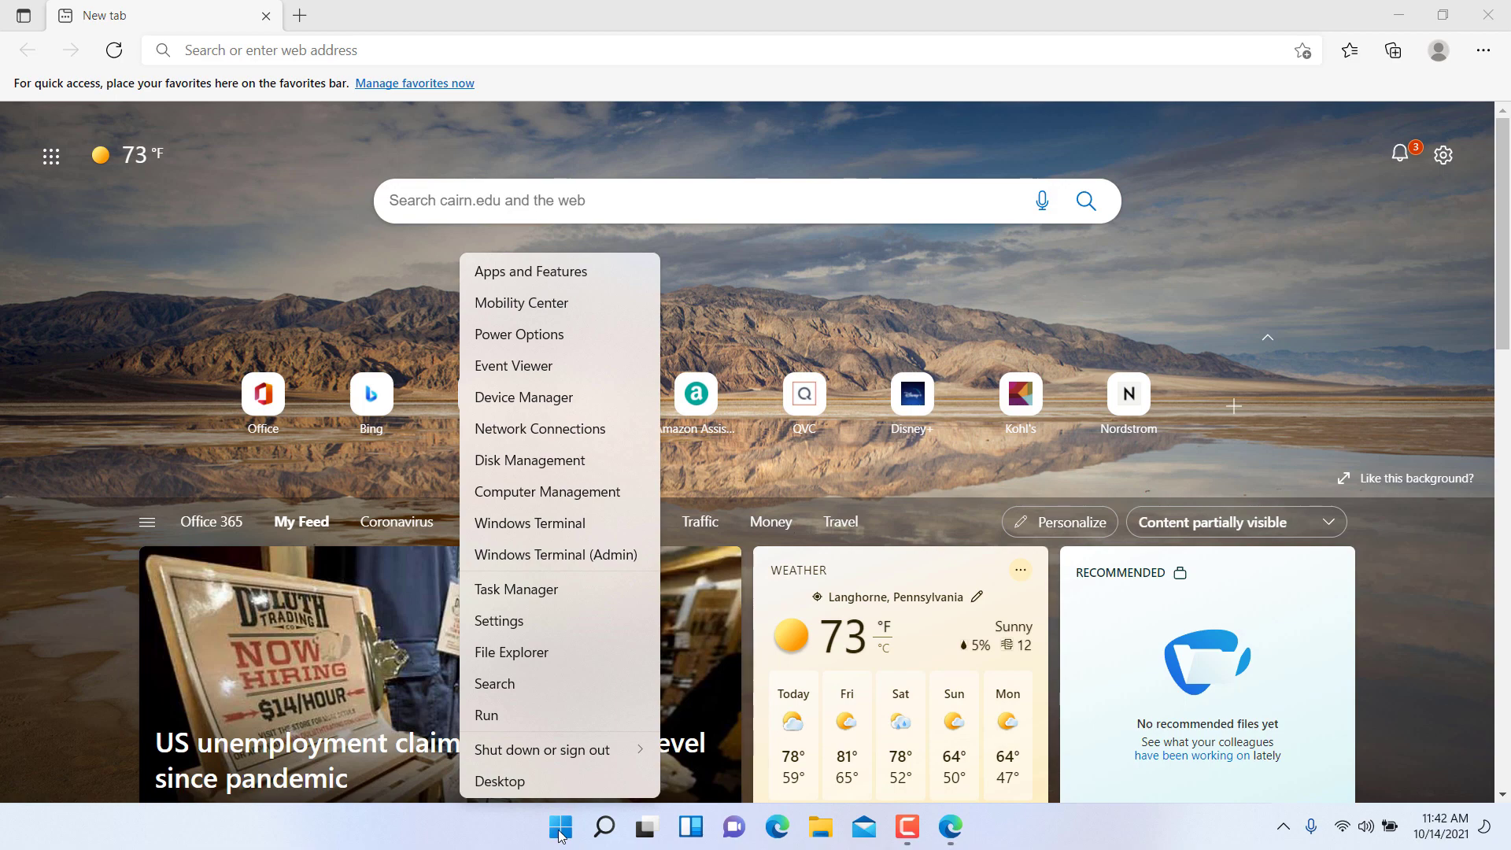
{"action": "mouse_move", "coordinate": [516, 588]}
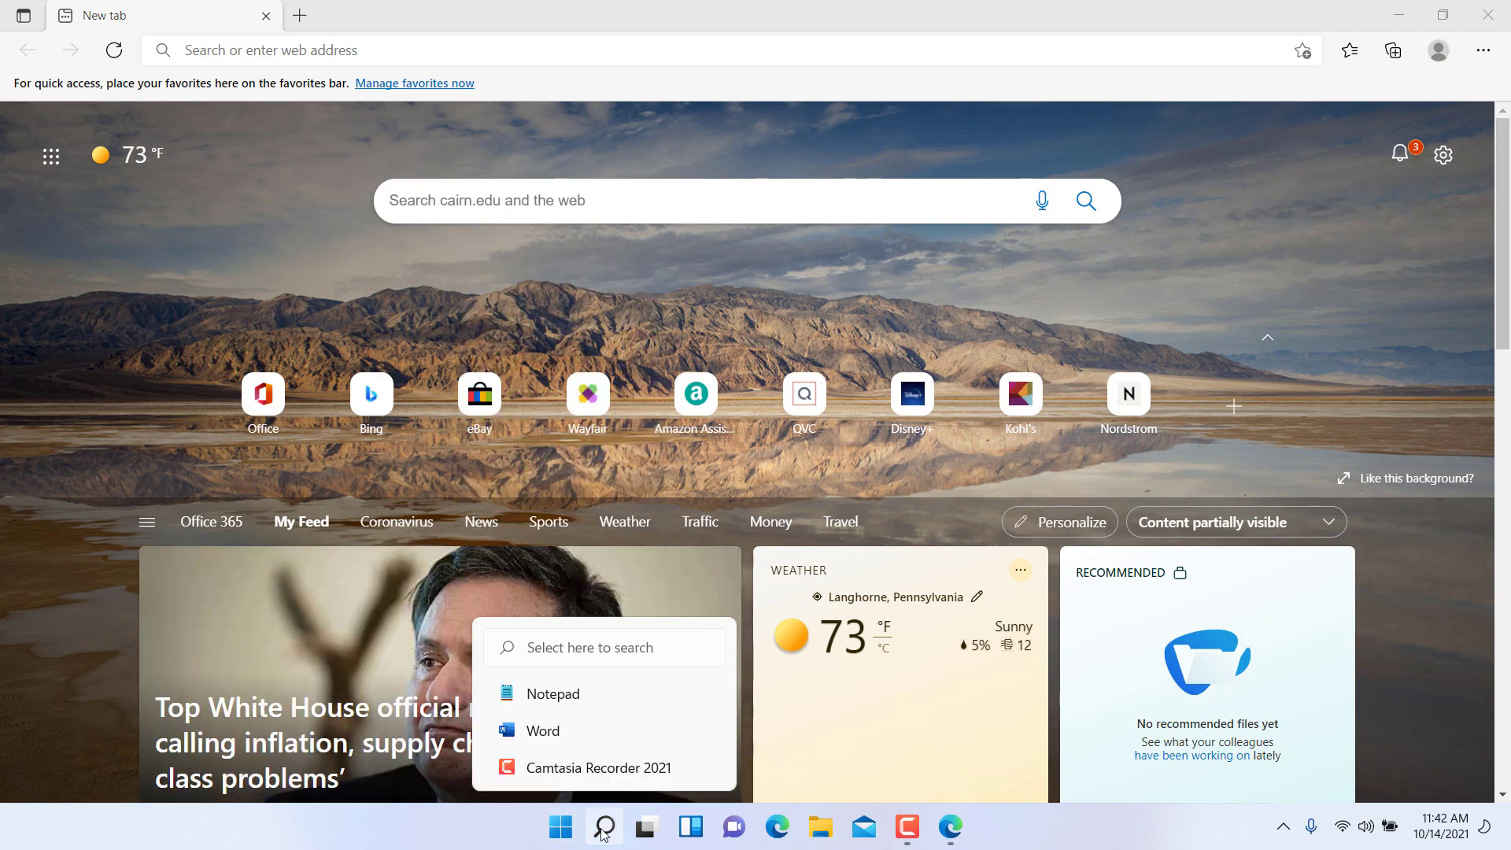
{"action": "left_click", "coordinate": [603, 826]}
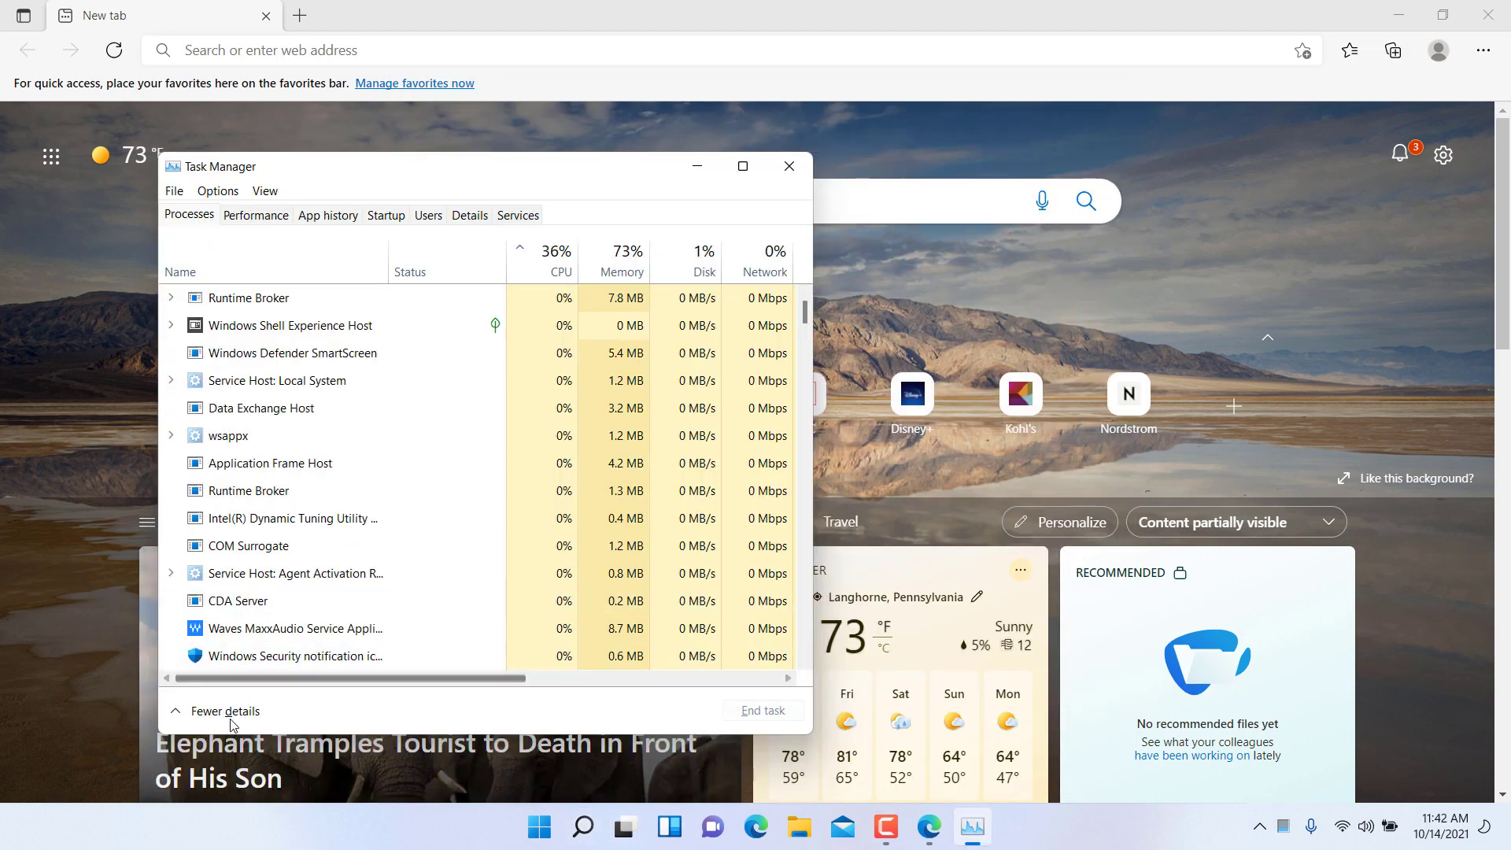
- Switch to Fewer details, select Microsoft Edge, then return to the detailed processes view
{"action": "left_click", "coordinate": [225, 711]}
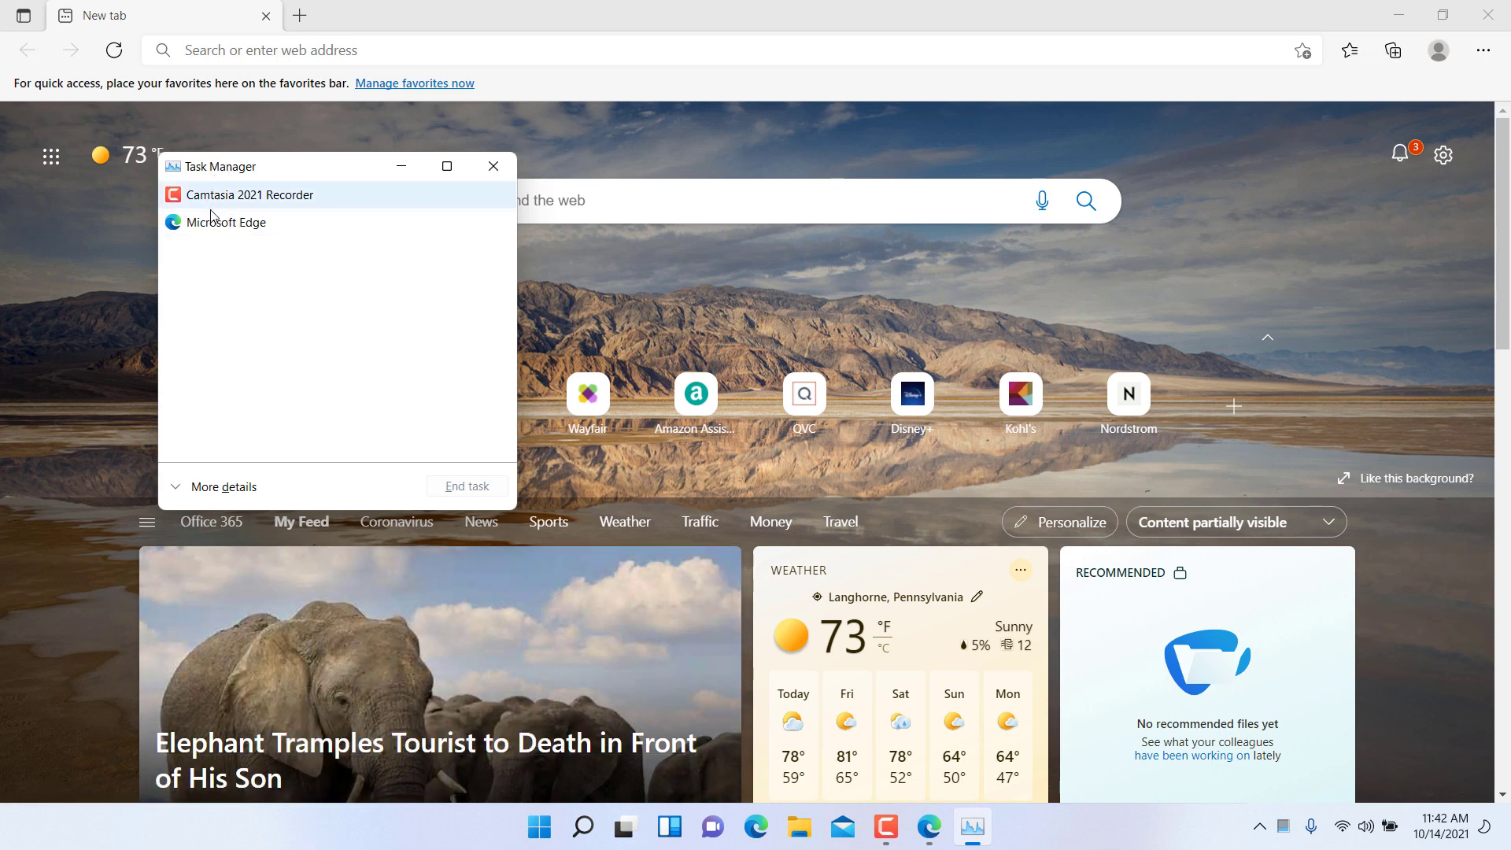
{"action": "left_click", "coordinate": [225, 222]}
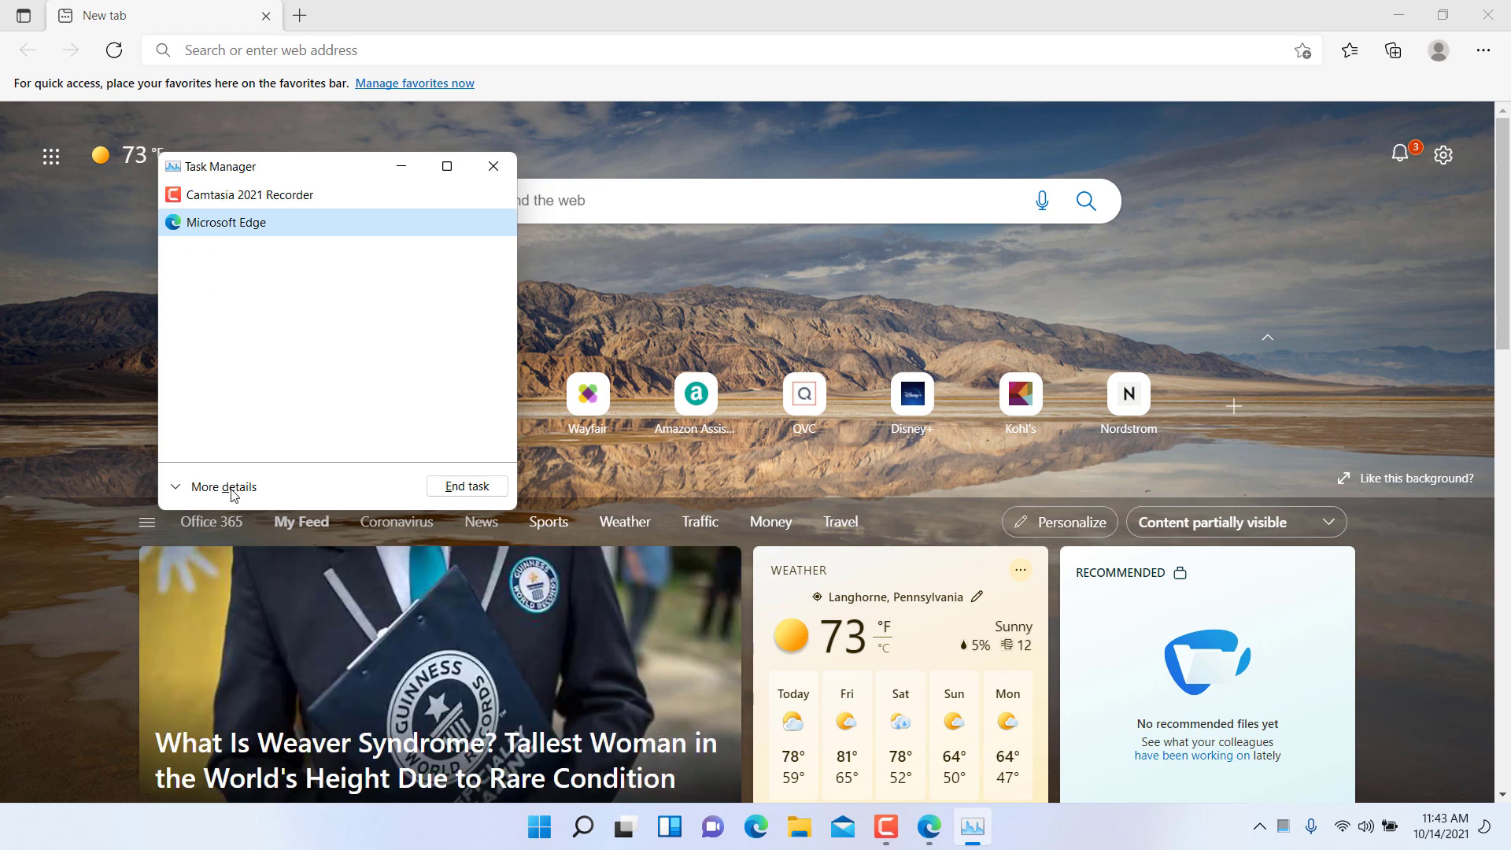
{"action": "left_click", "coordinate": [222, 487]}
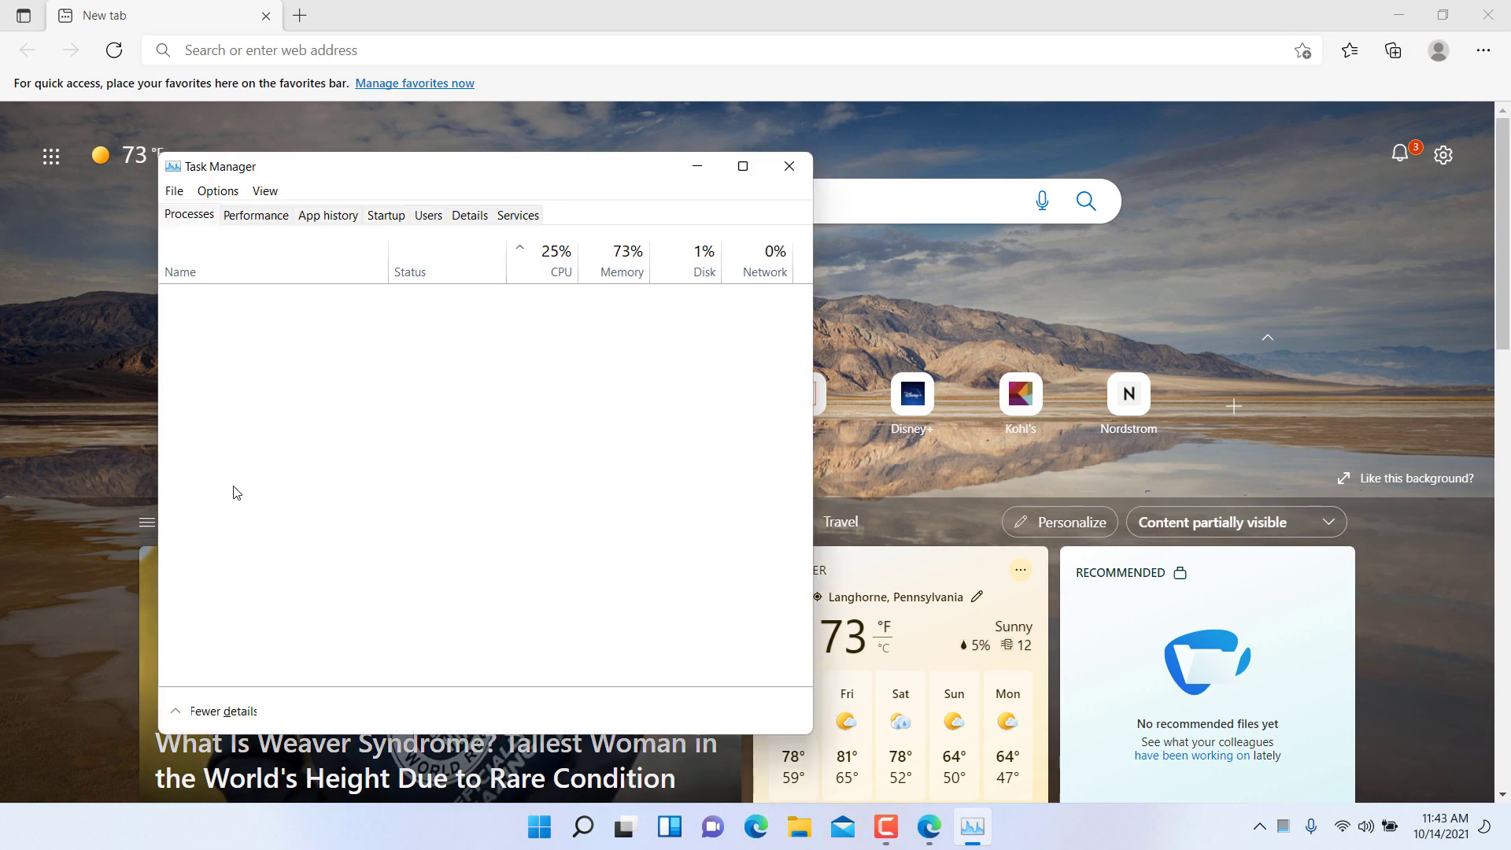